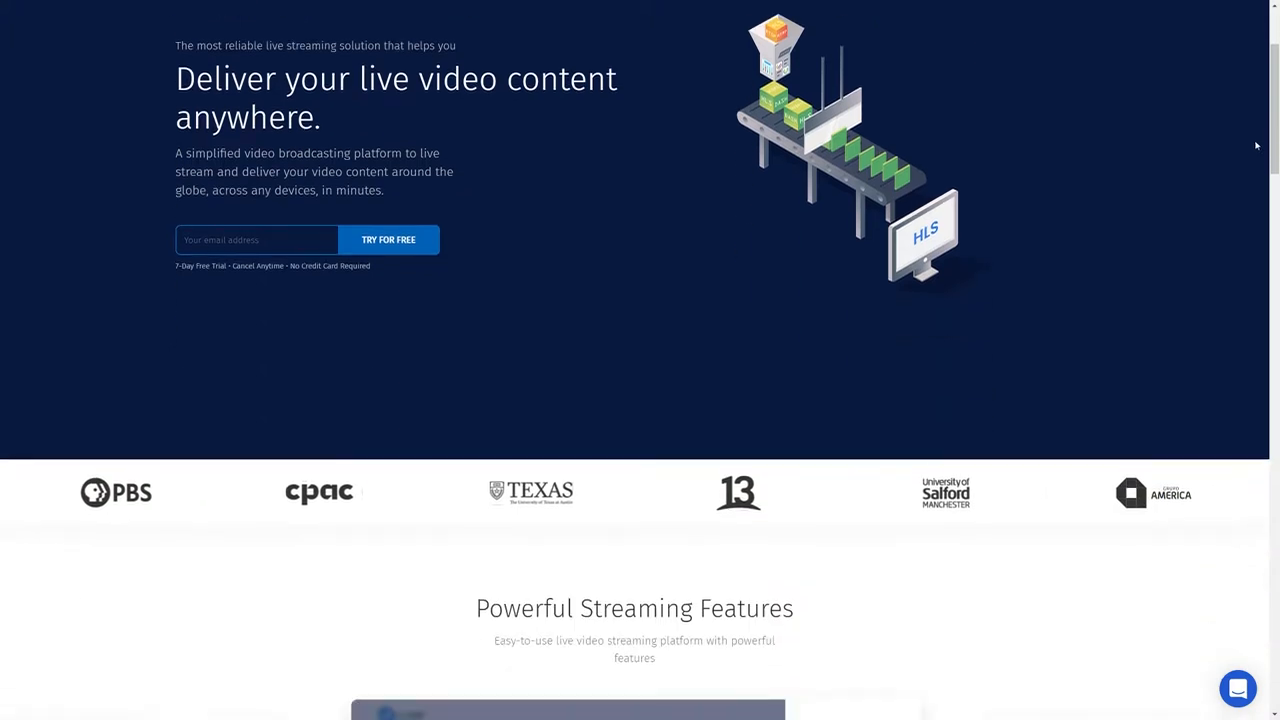
- Browse Castr's feature showcase through to the security features
scroll("down", 3)
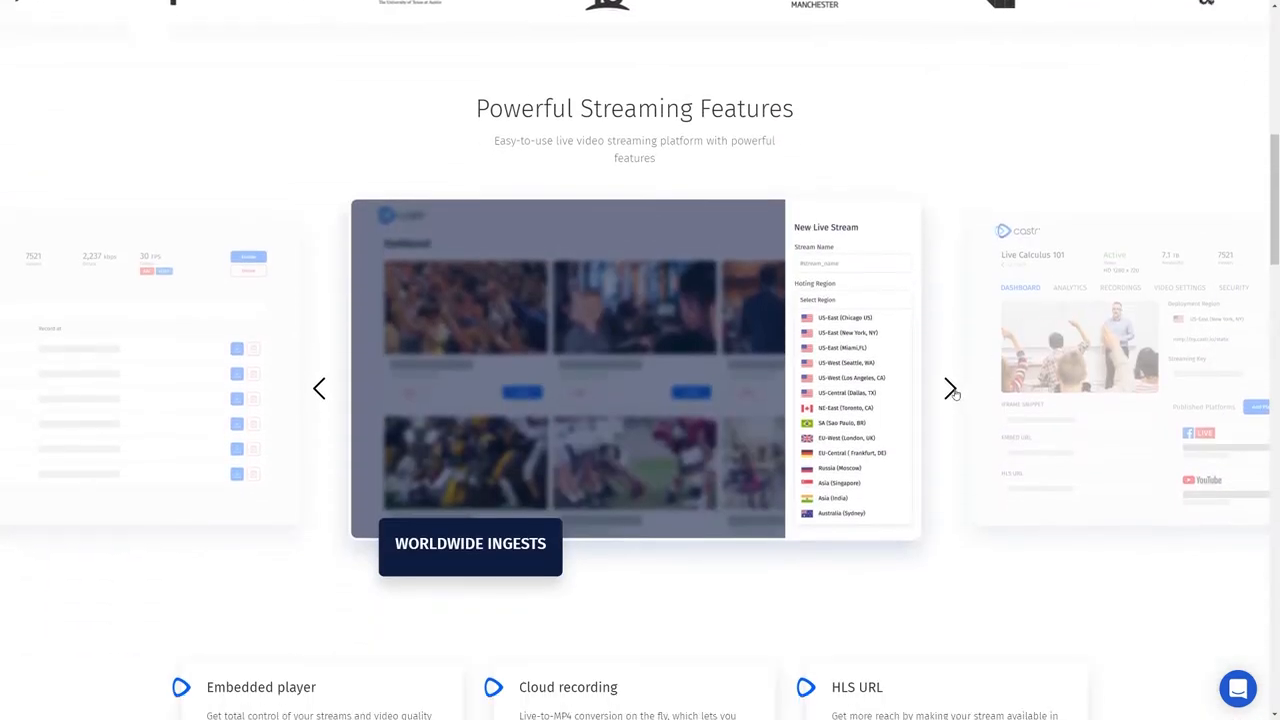
left_click(949, 389)
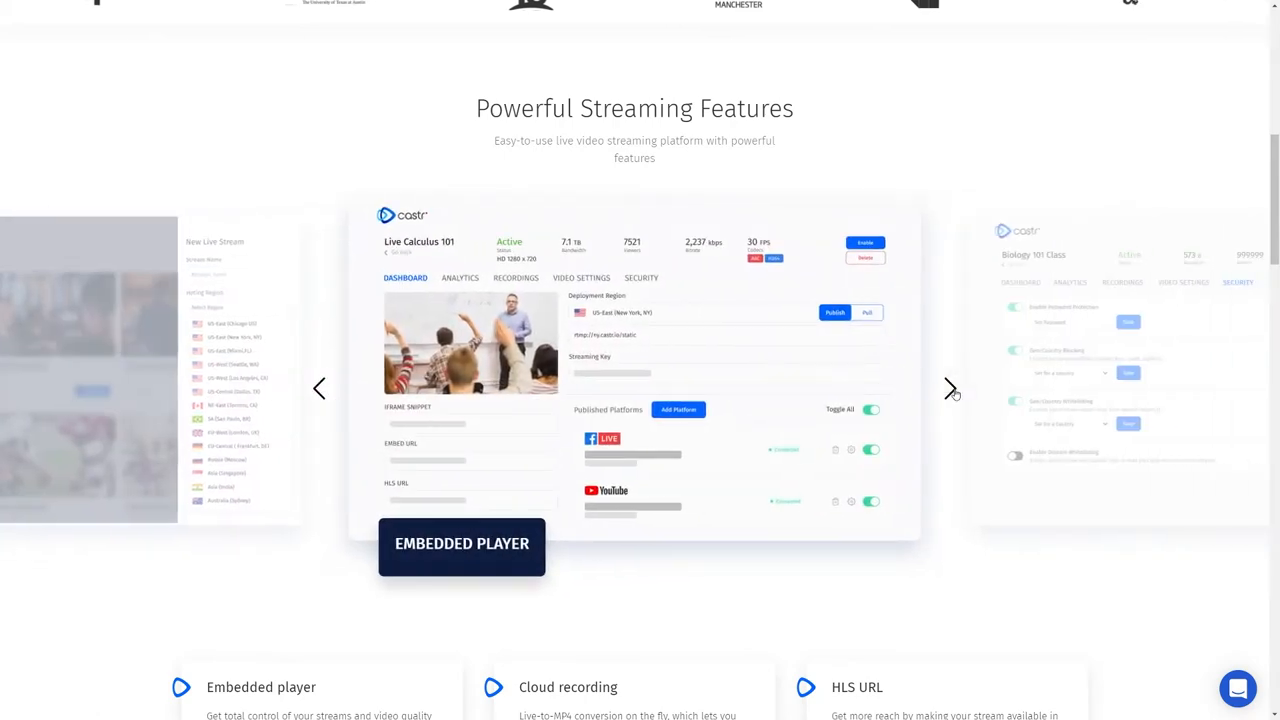
left_click(948, 389)
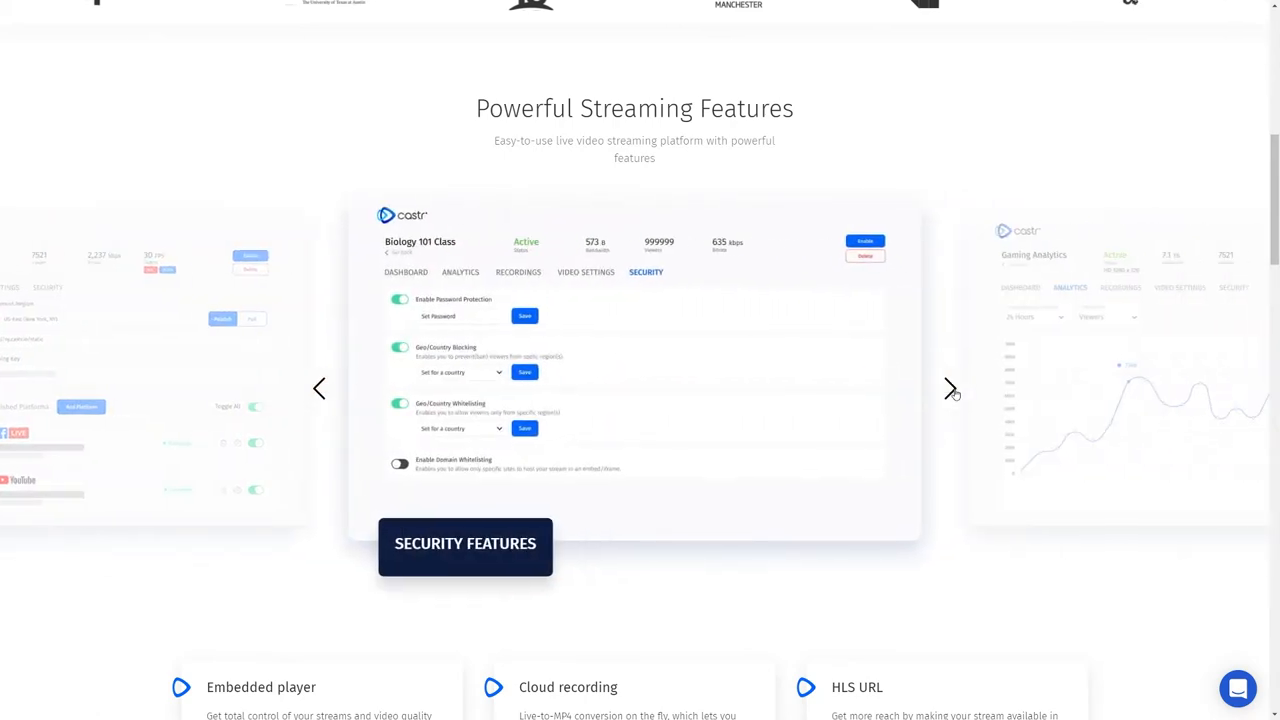
scroll("up", 3)
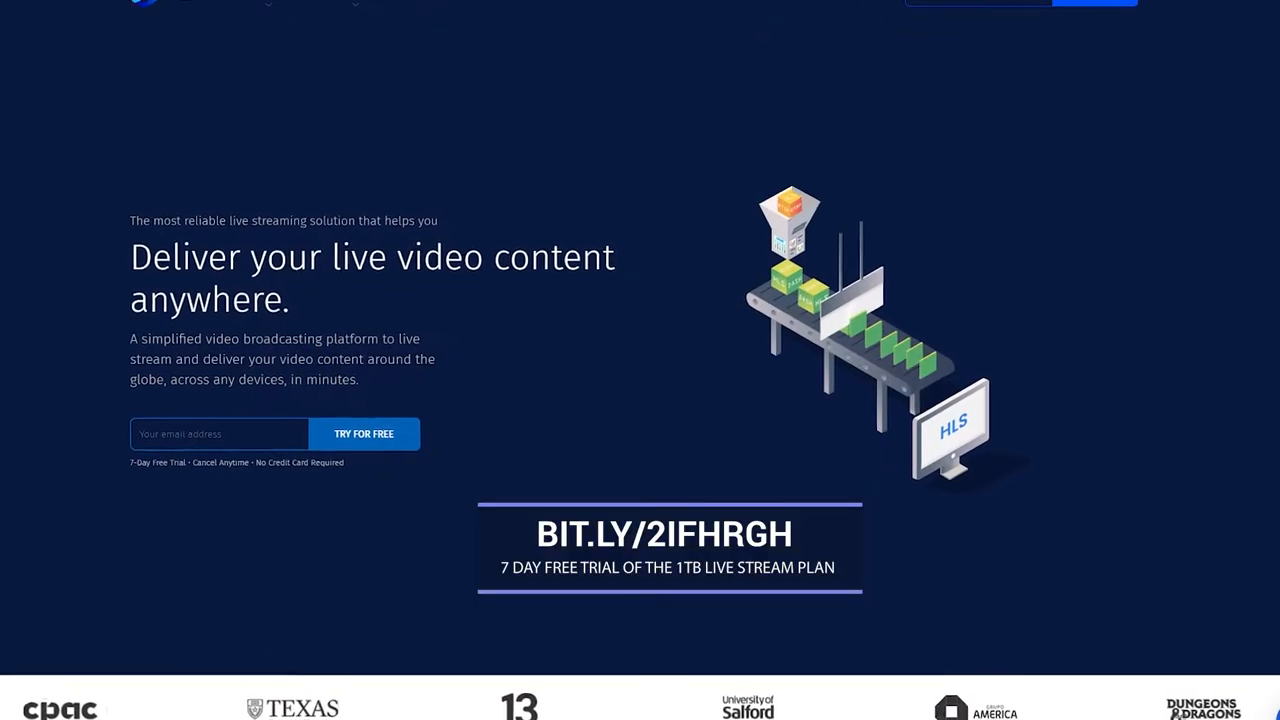
- Create the live stream 'The main show' hosted in Singapore and save it
left_click(968, 68)
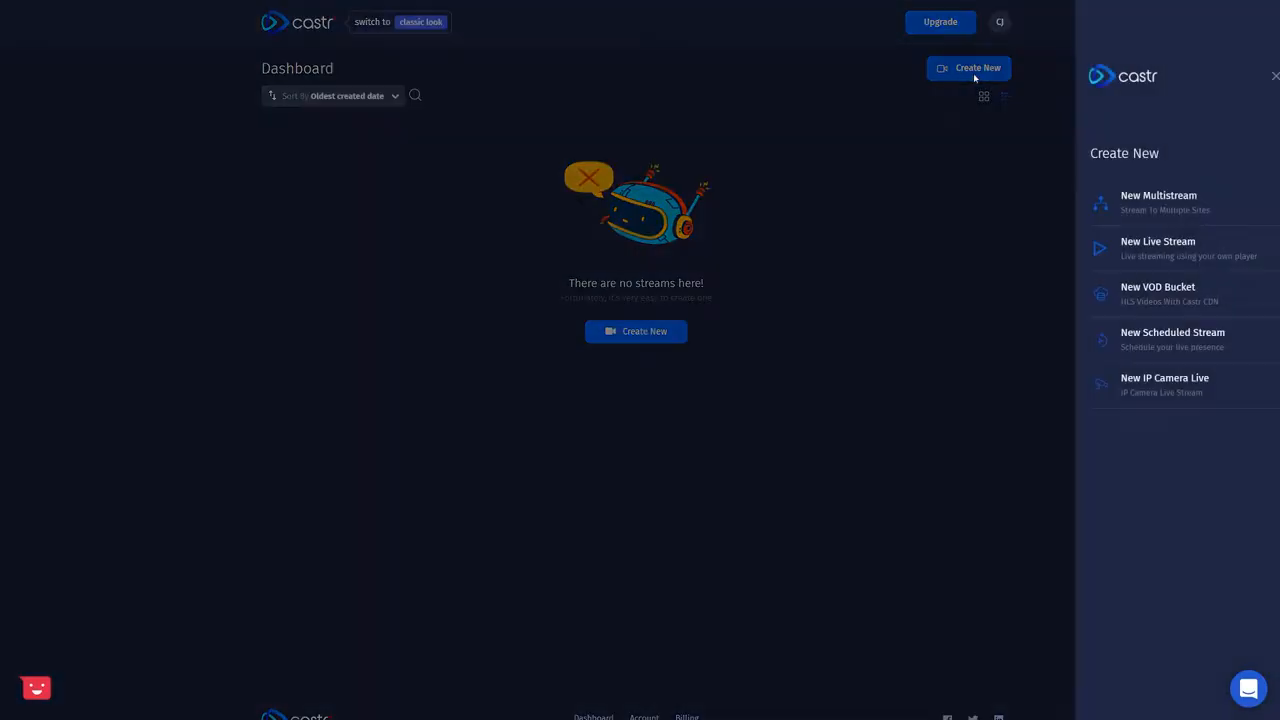
left_click(1157, 248)
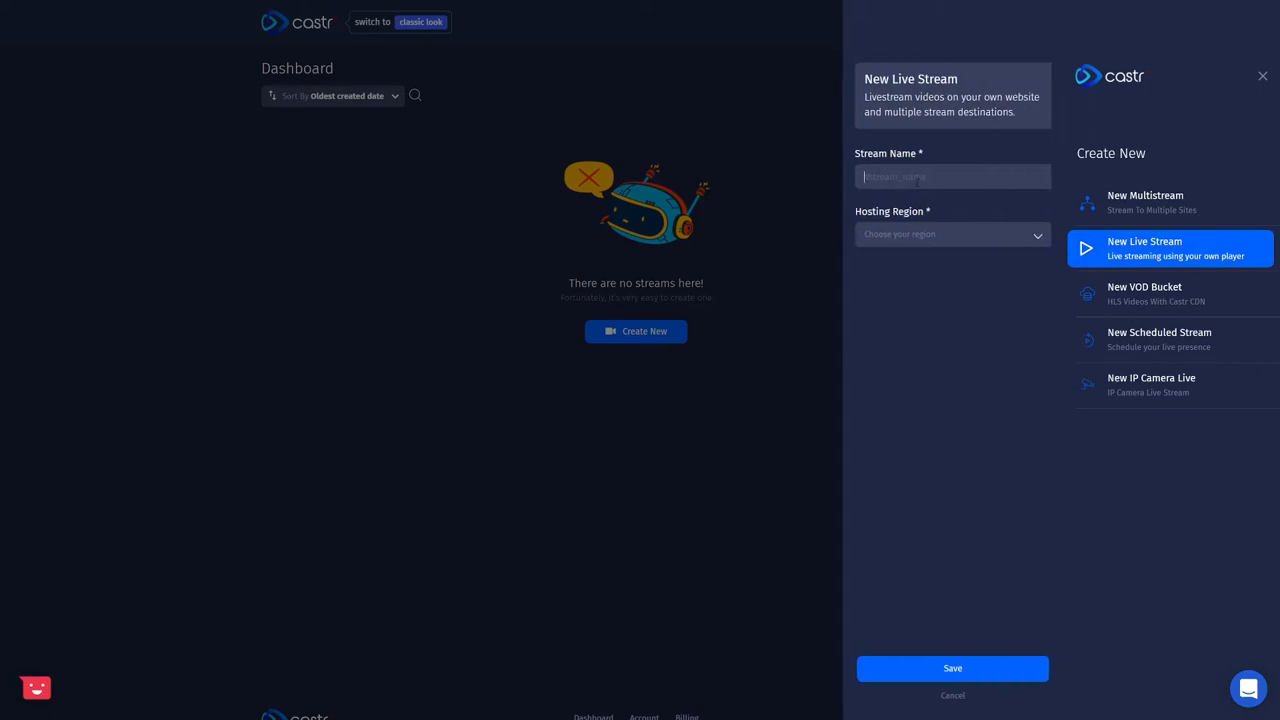
type("The main")
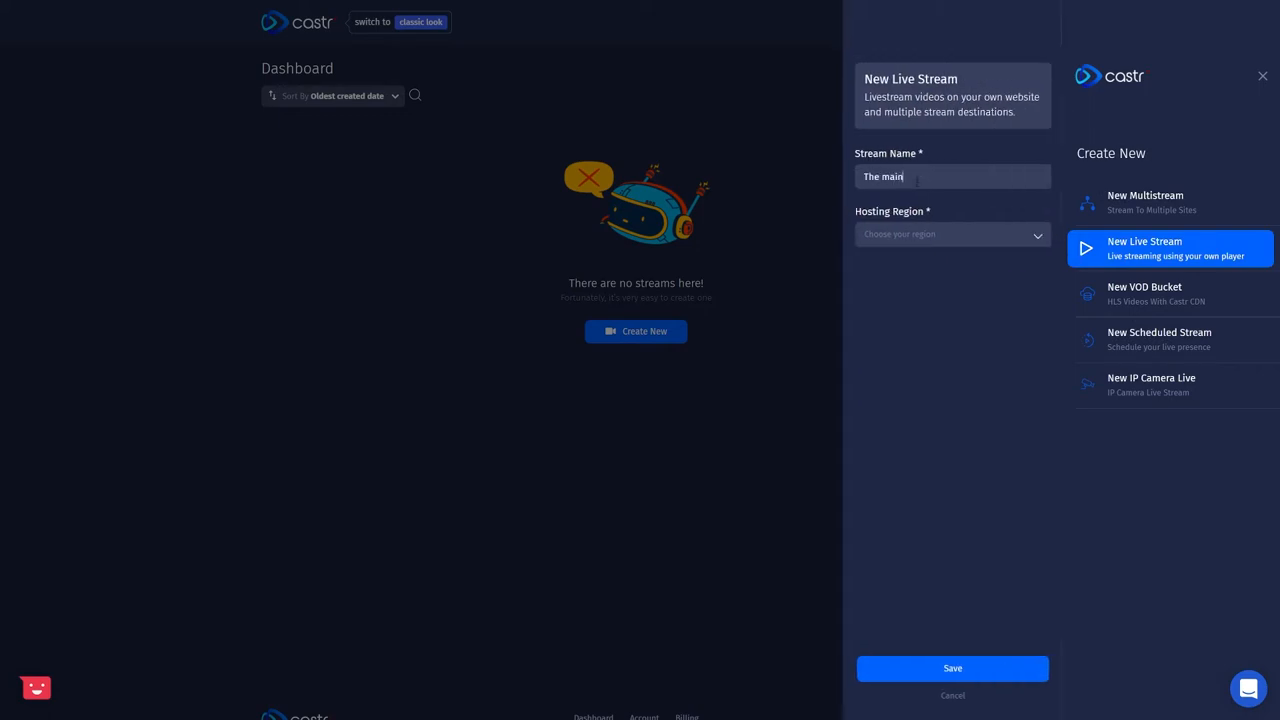
type("show")
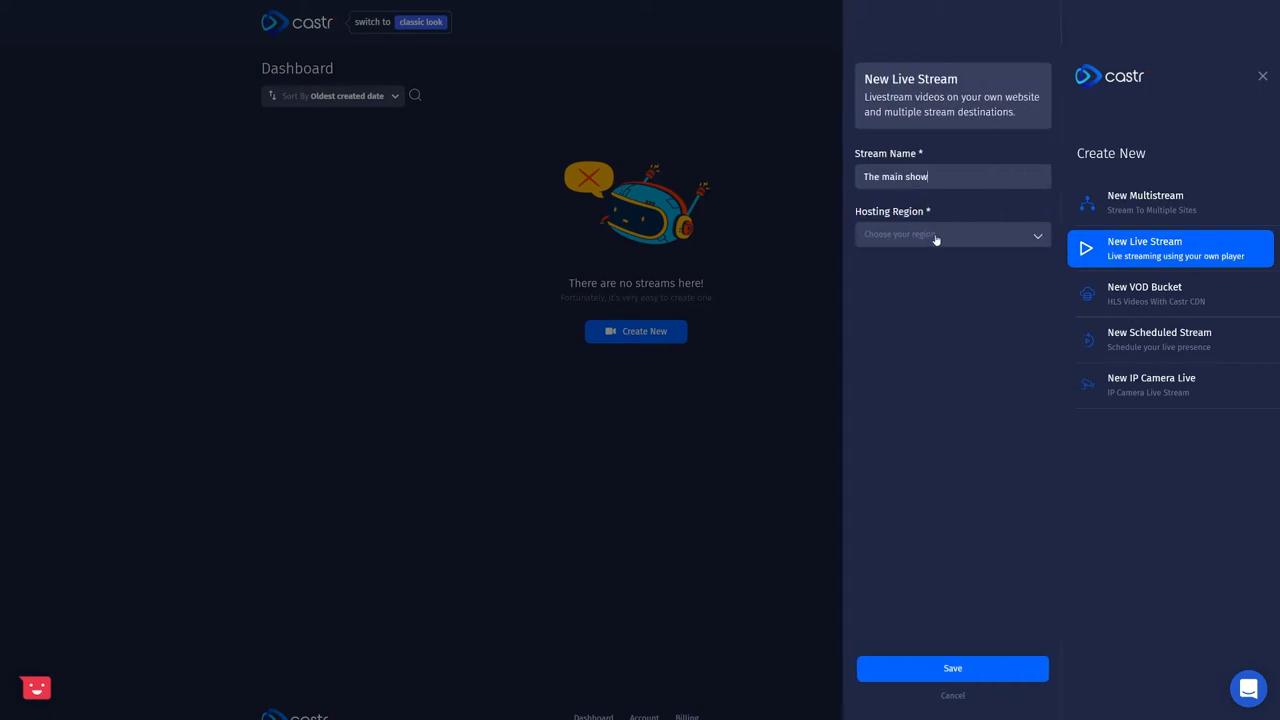
left_click(950, 234)
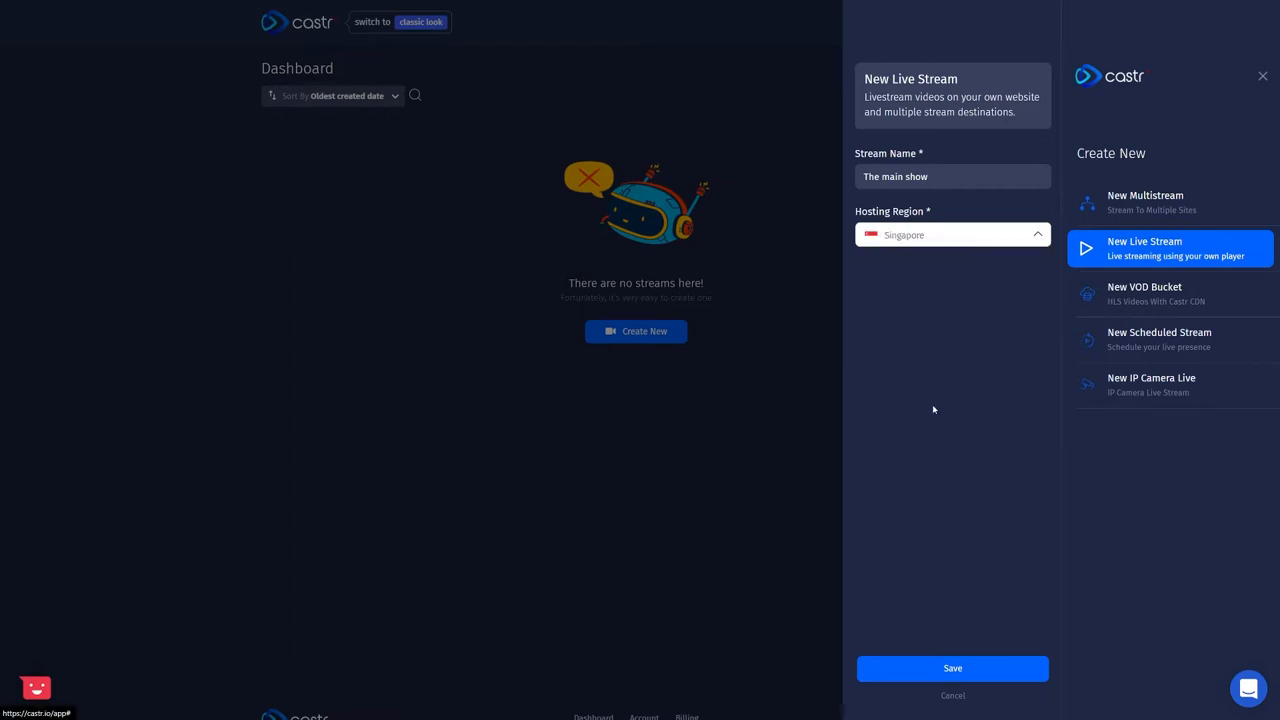
left_click(952, 668)
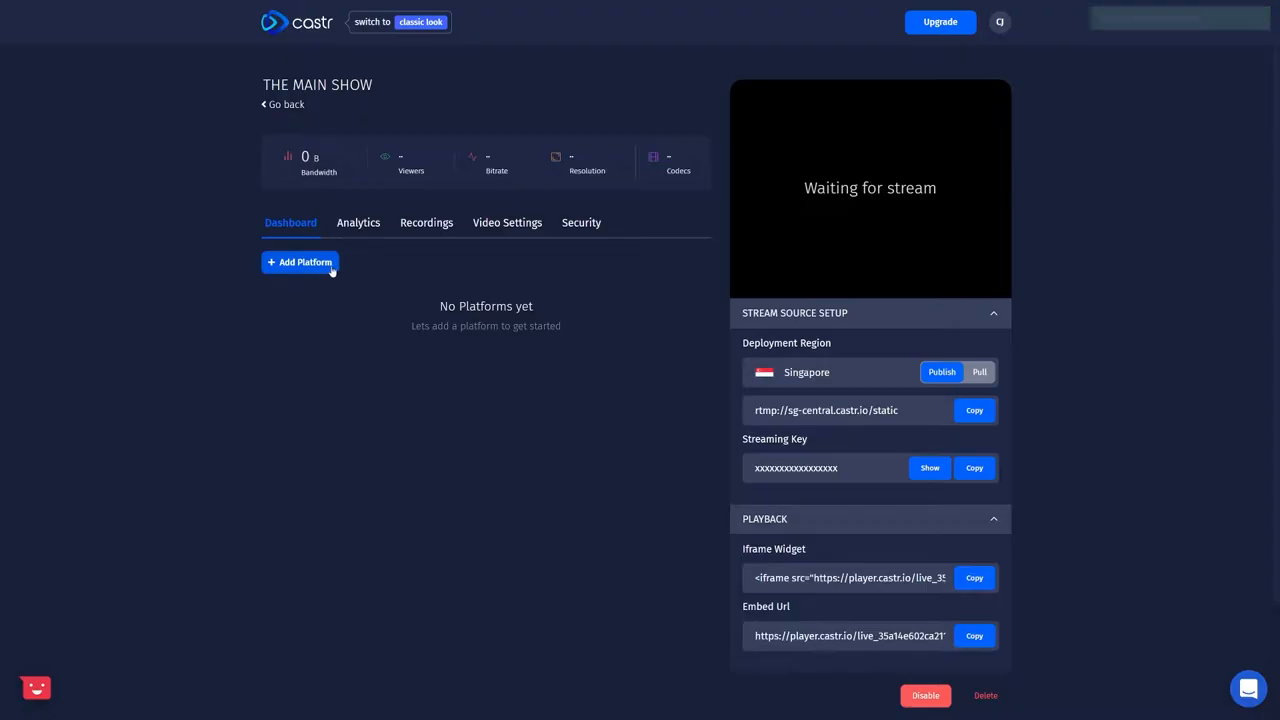
- Show the list of platforms the new stream can publish to
left_click(300, 262)
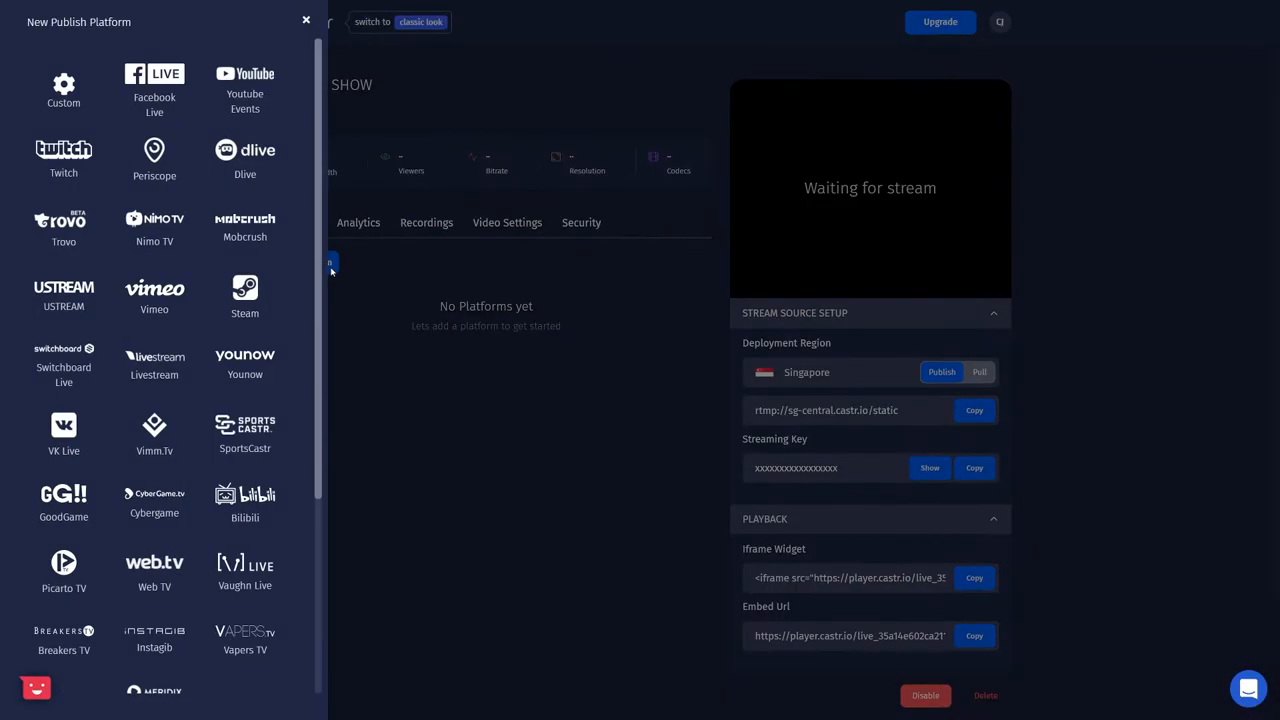
mouse_move(244, 90)
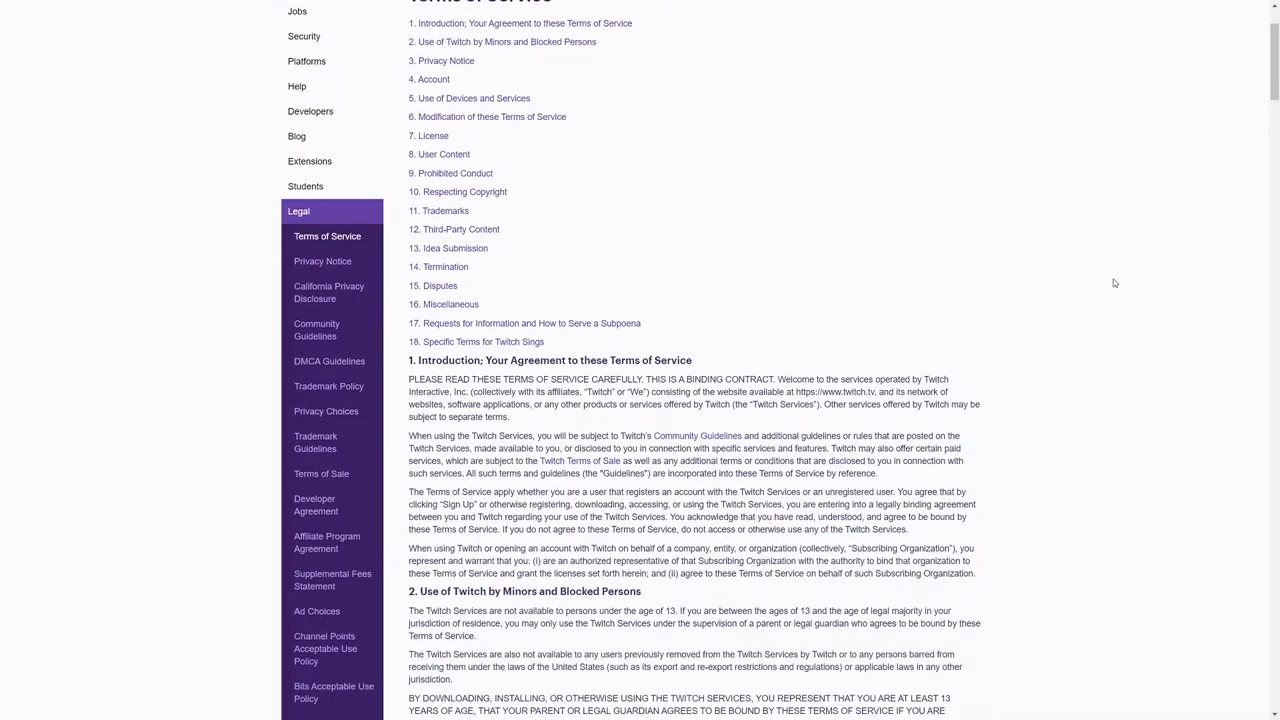
- Scroll through Twitch's Terms of Service before returning to the Castr stream page
scroll("down", 3)
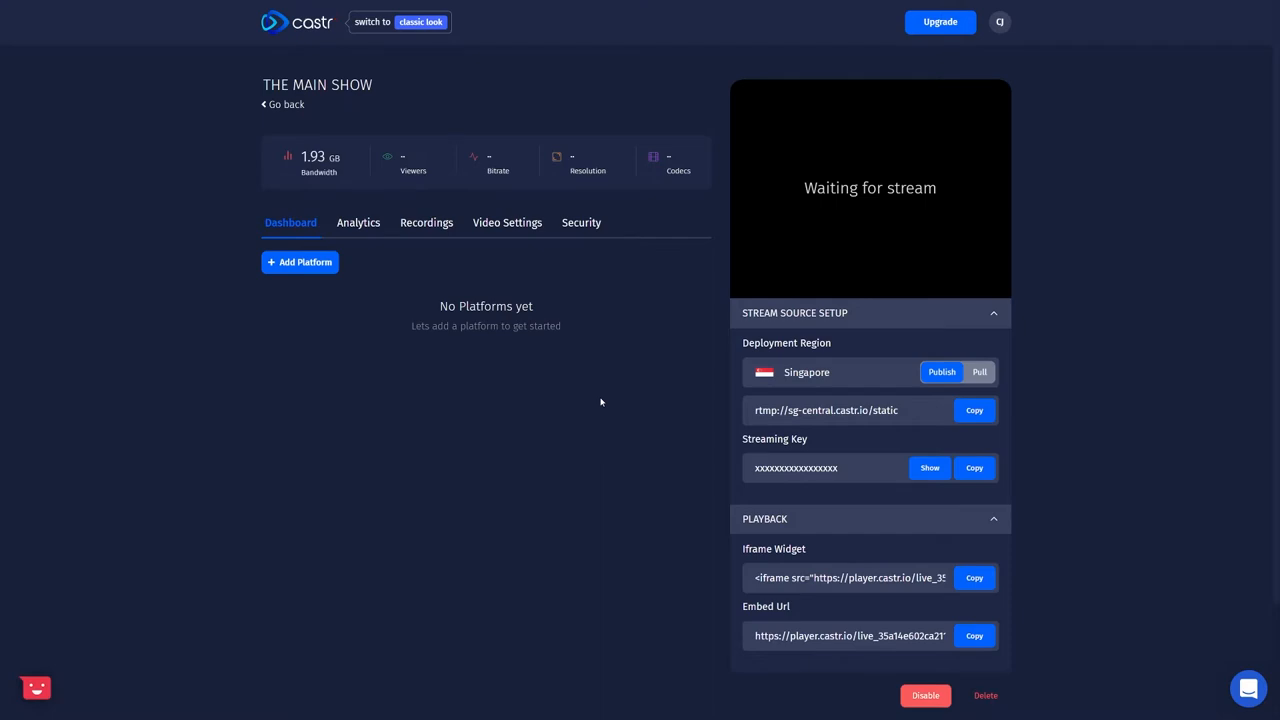
mouse_move(292, 313)
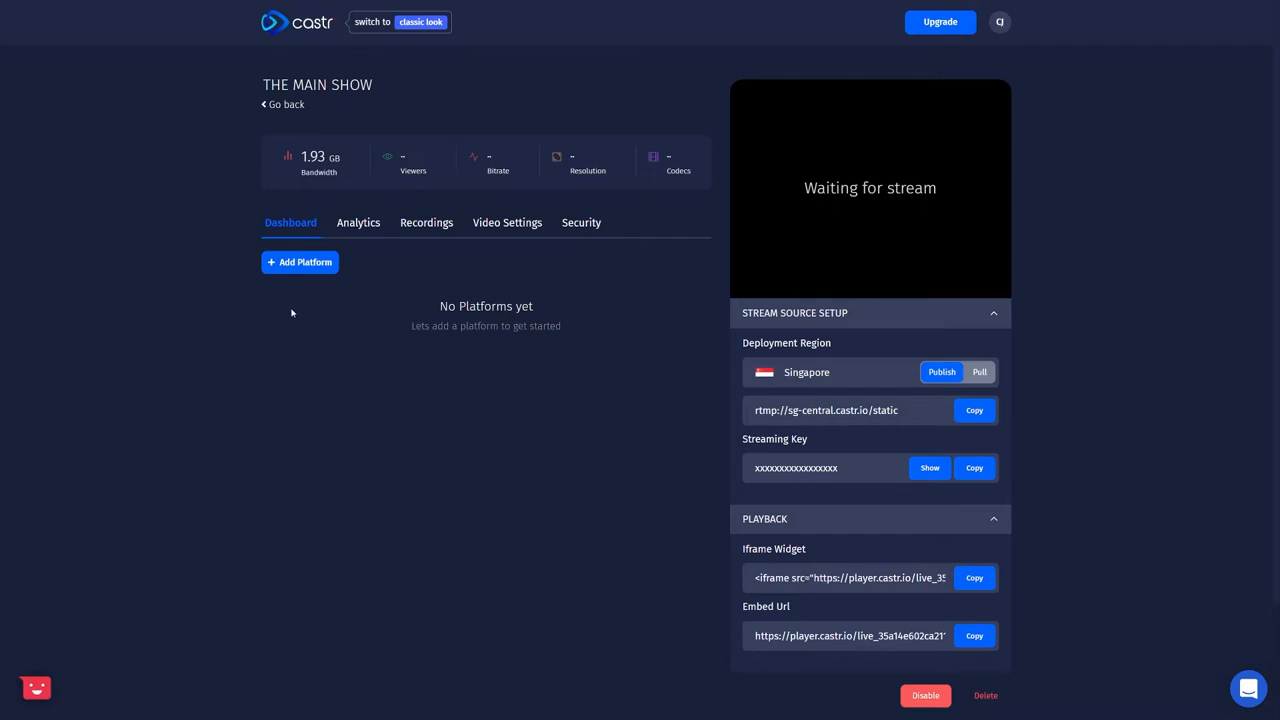
- Add a custom poster, disable Google Analytics, enable chat, and leave multi-bitrate transcoding off
left_click(507, 222)
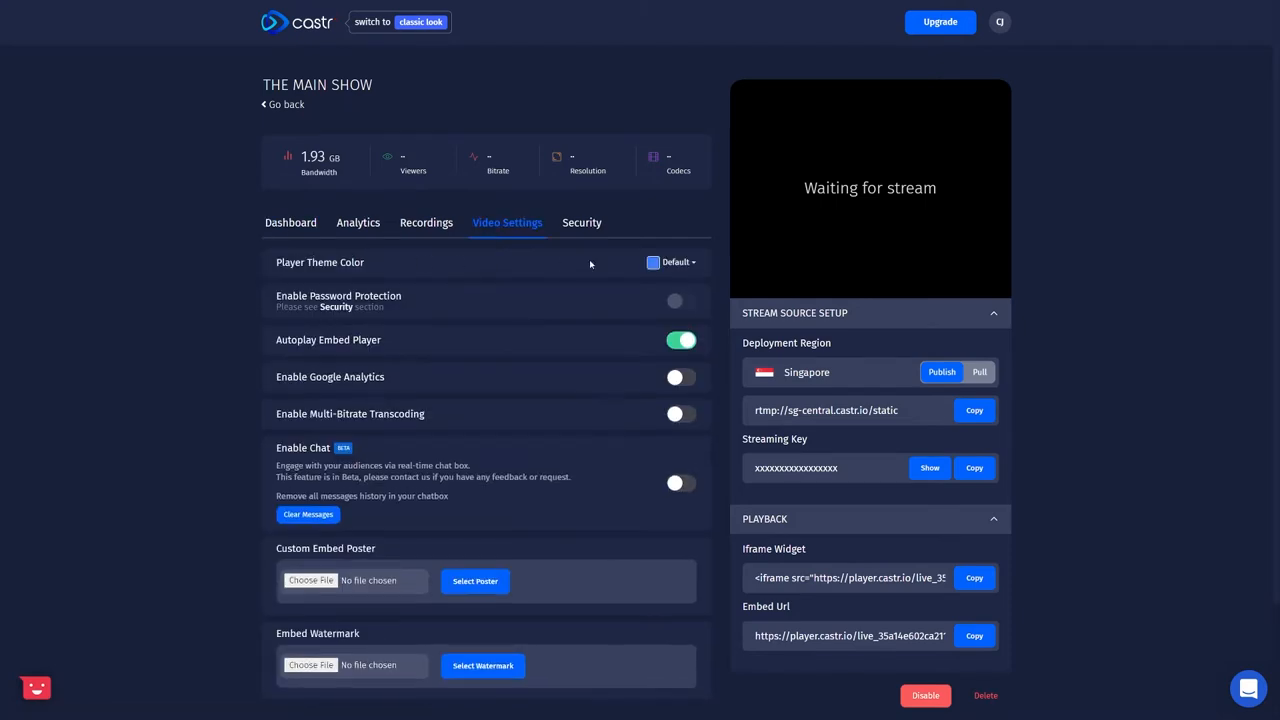
scroll("down", 3)
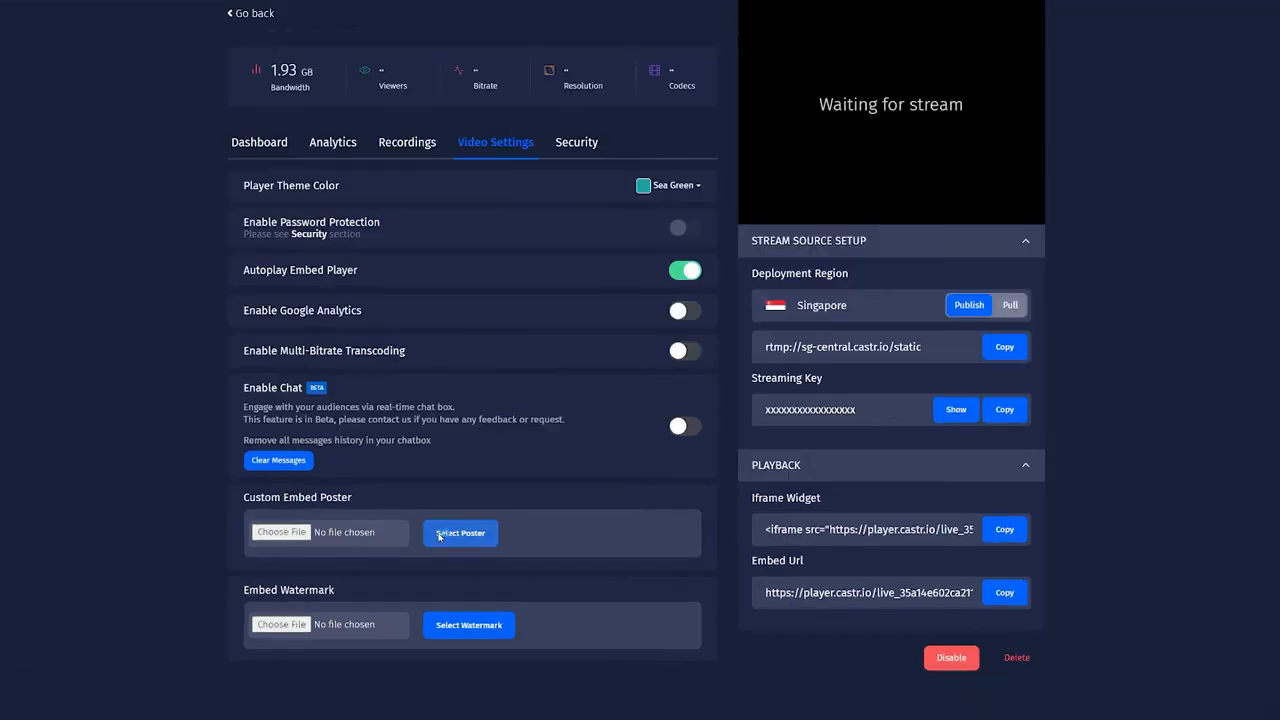
left_click(460, 532)
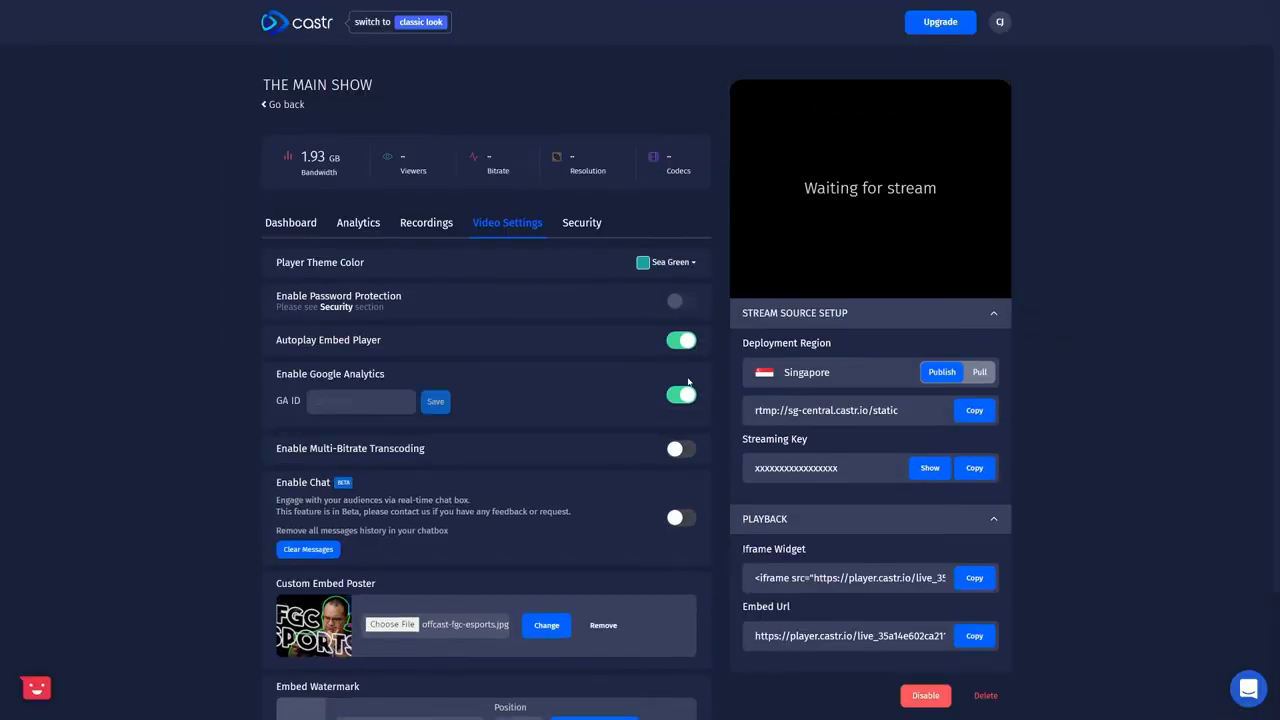
left_click(360, 401)
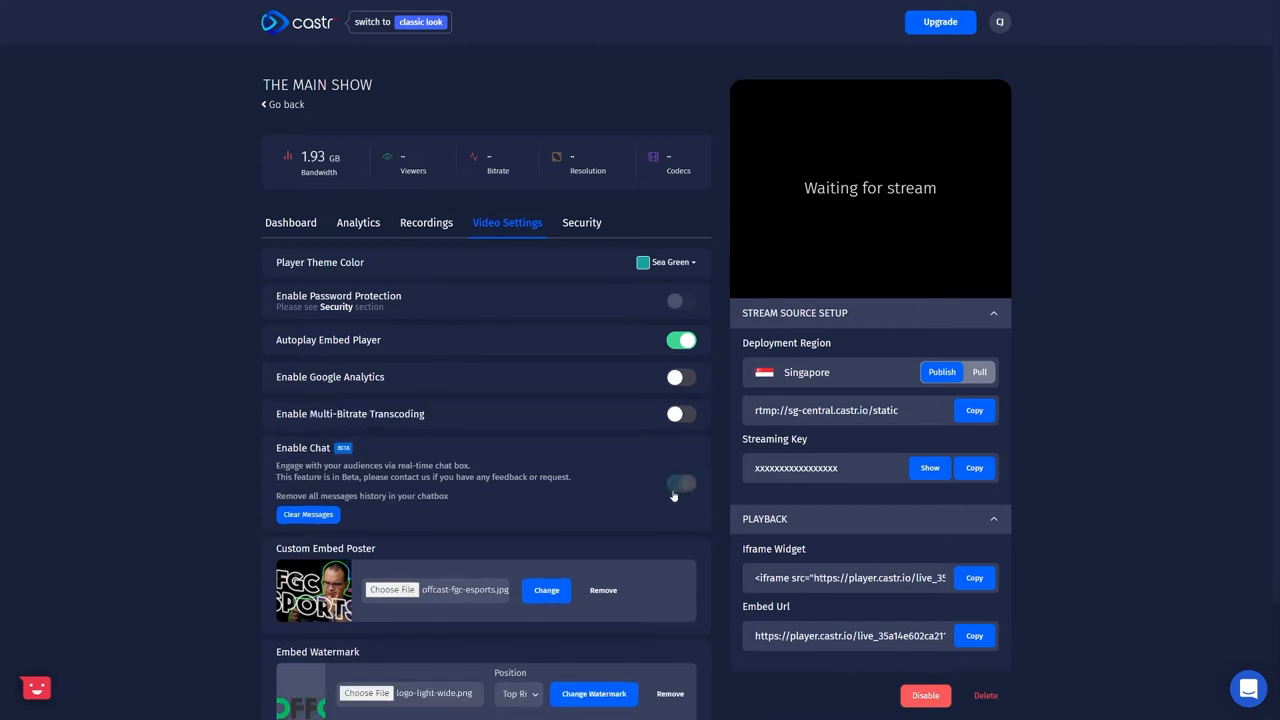
left_click(681, 483)
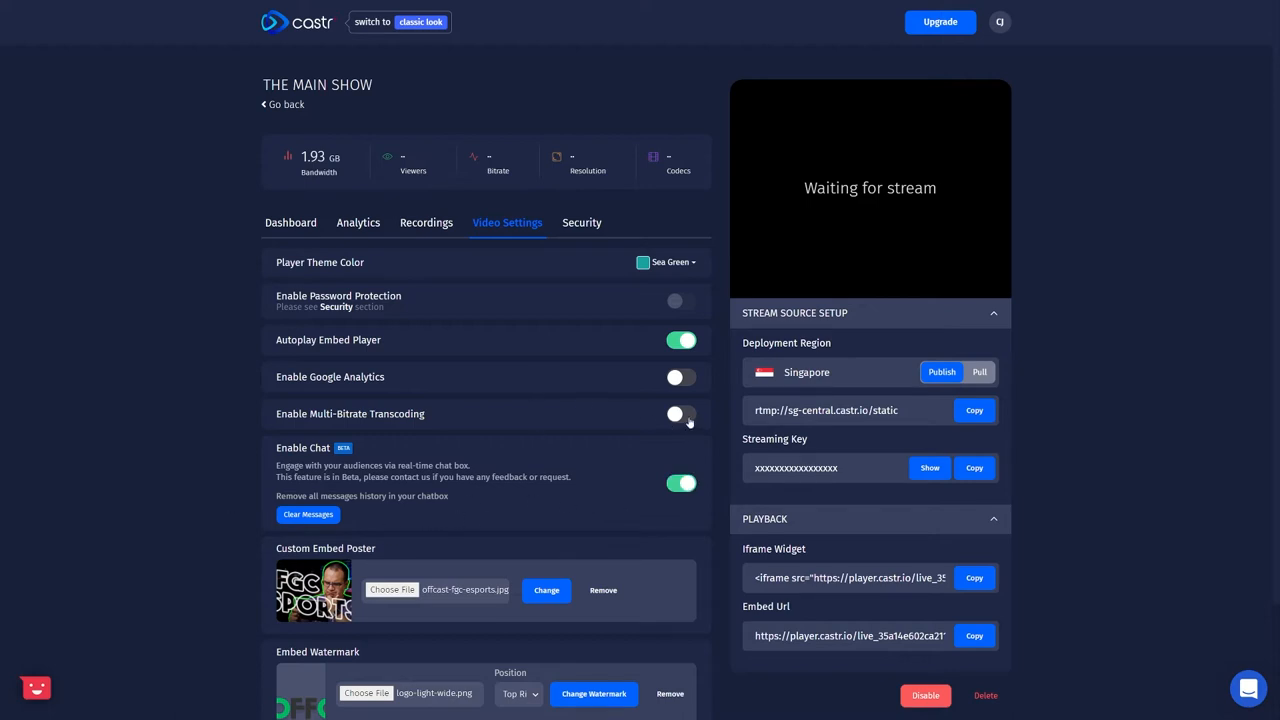
left_click(681, 414)
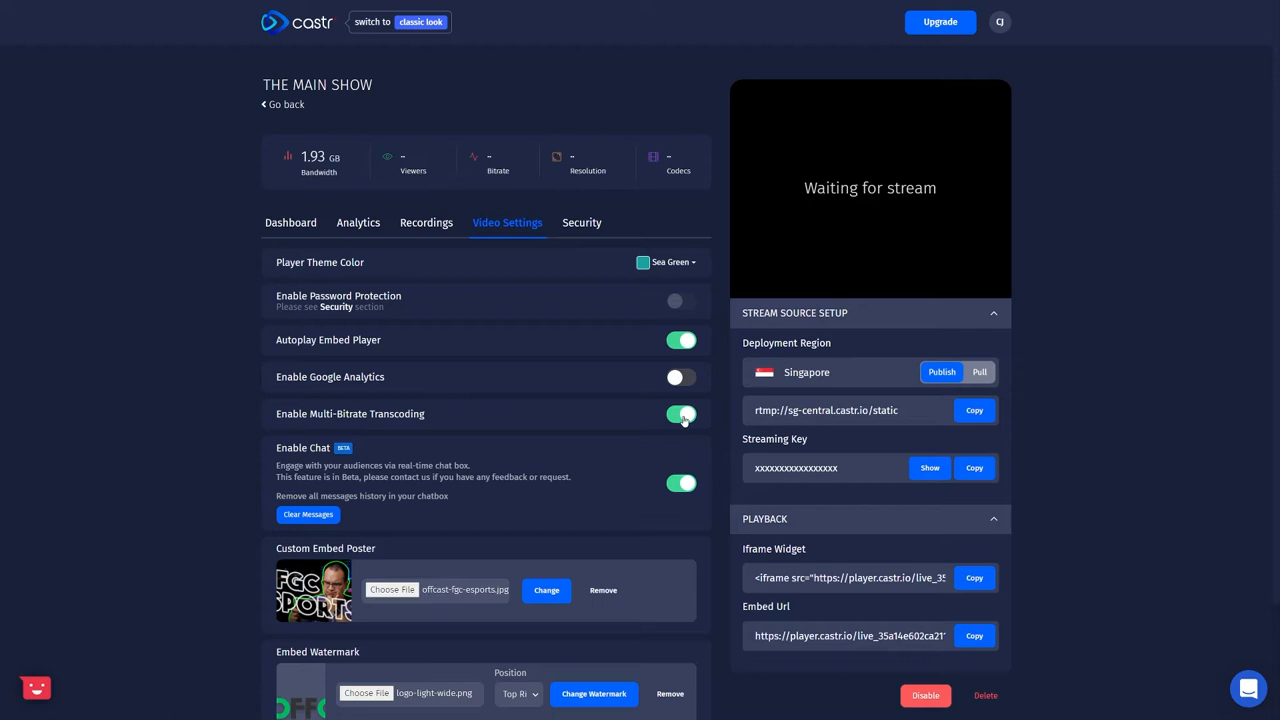
left_click(681, 413)
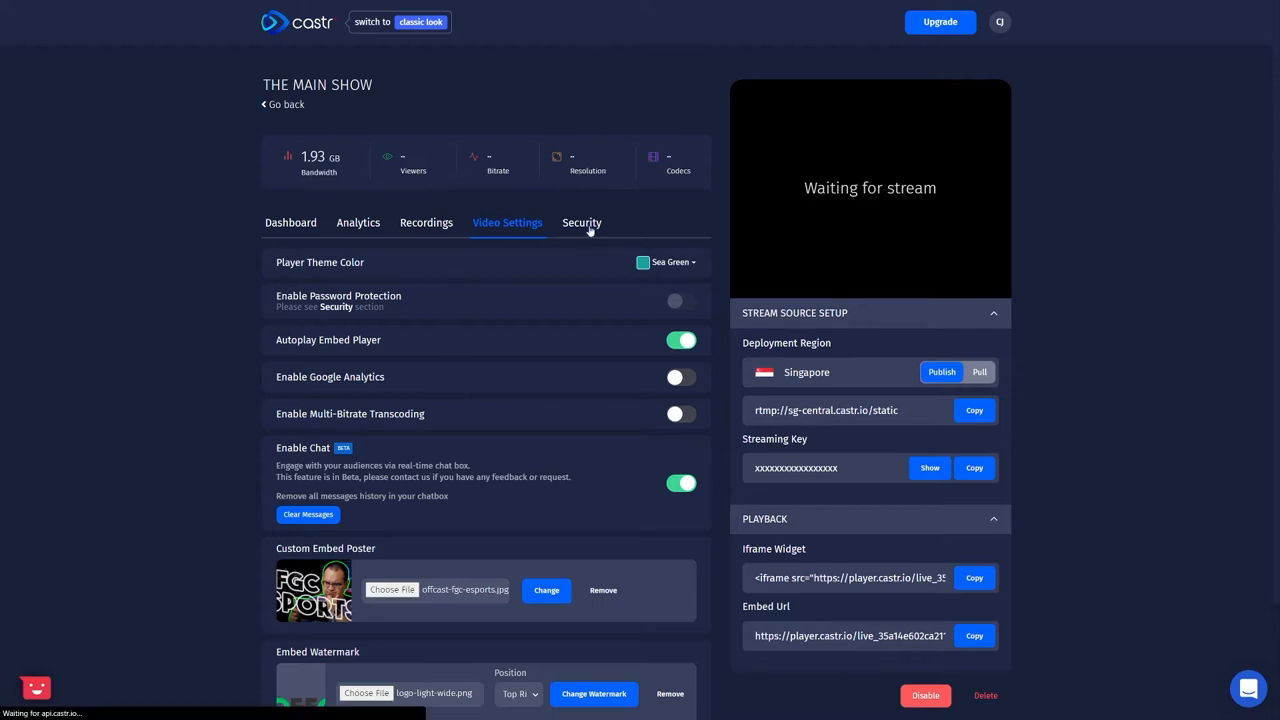
left_click(581, 222)
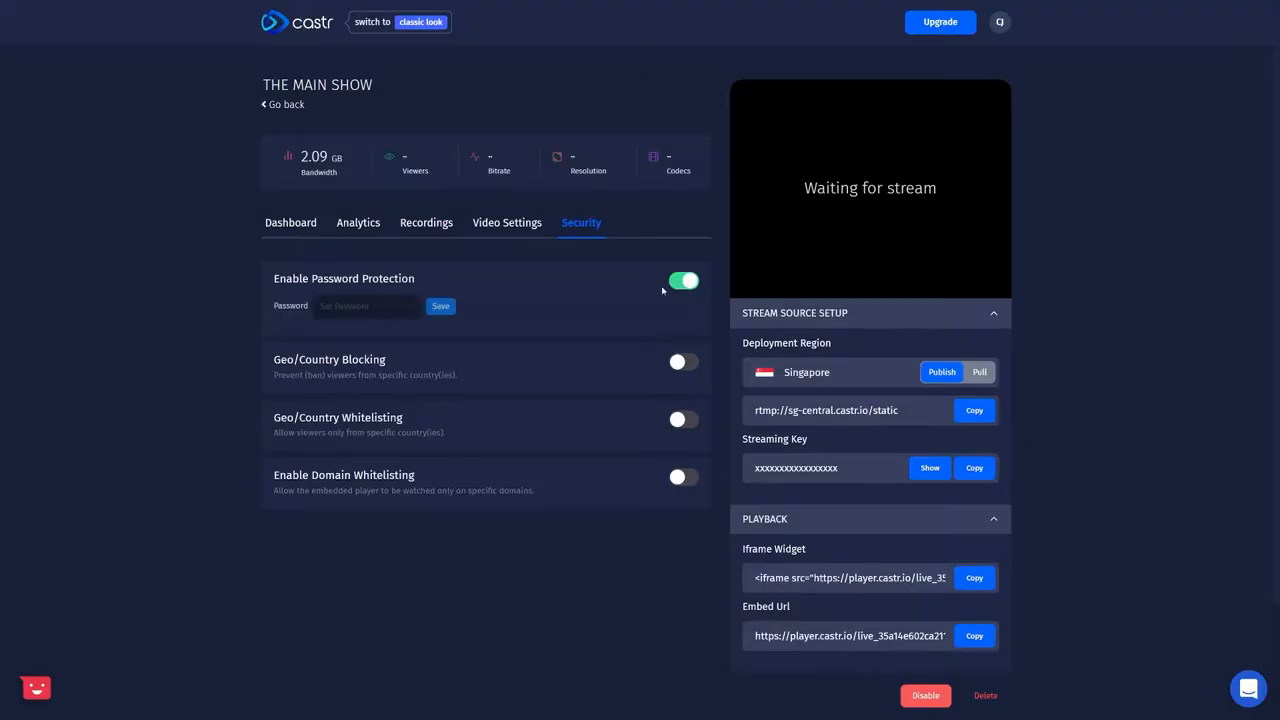
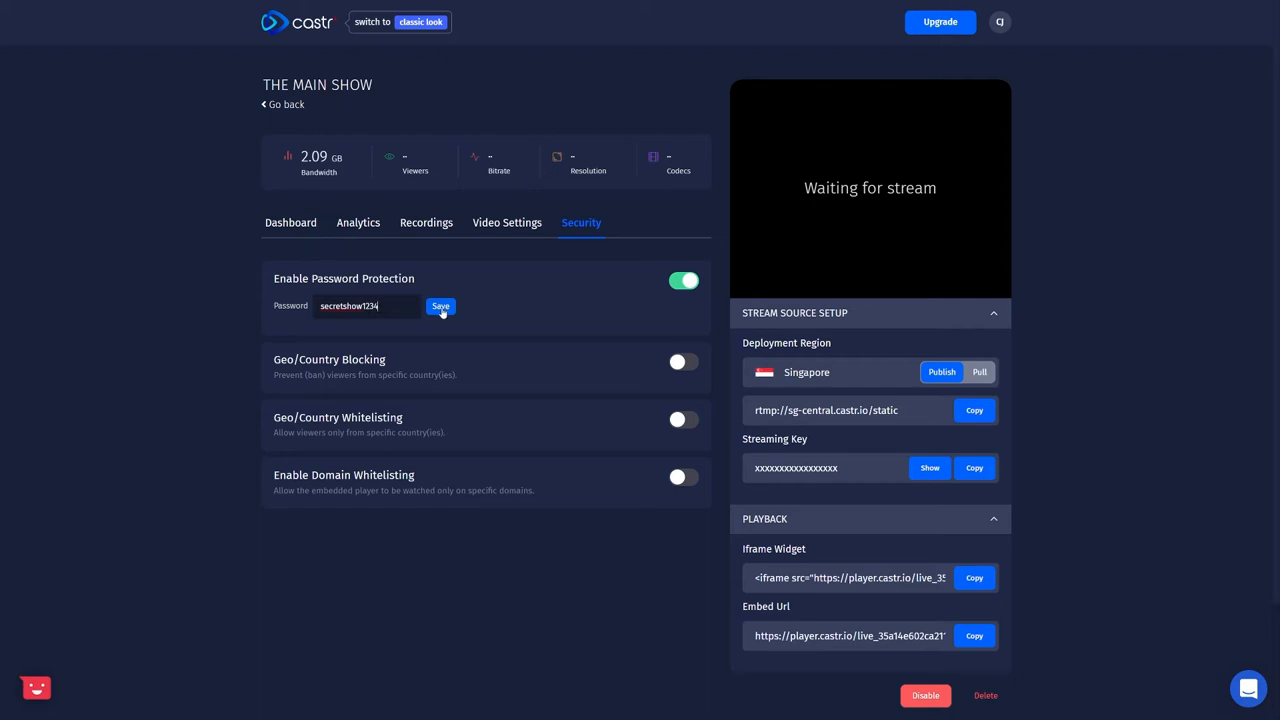
left_click(440, 306)
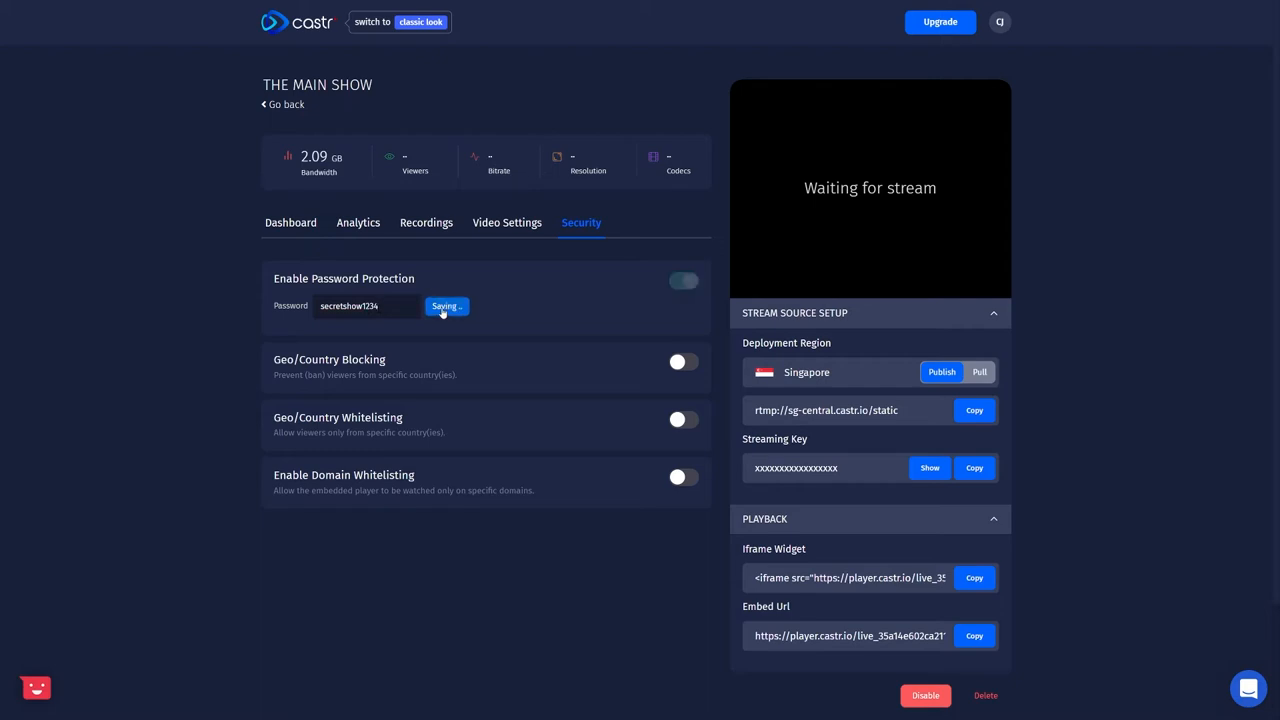
left_click(684, 280)
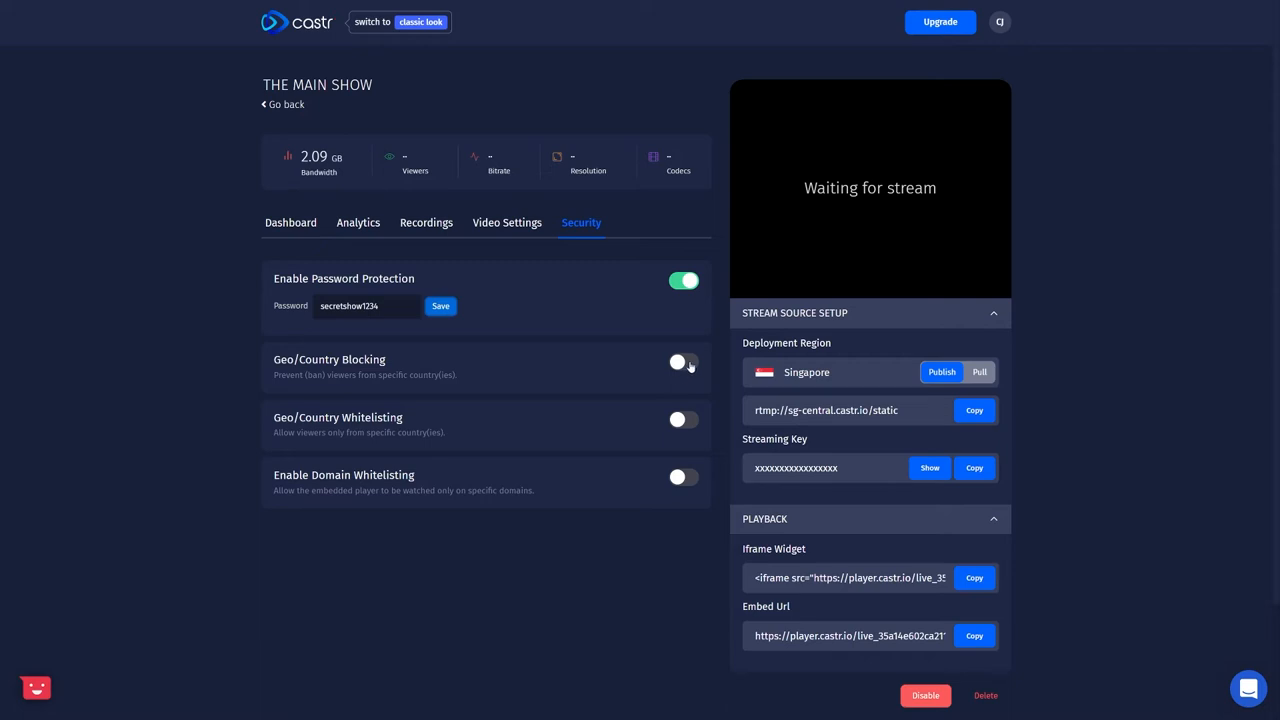
- Try geo blocking and country whitelisting, then enable domain whitelisting for the embedded player
left_click(683, 362)
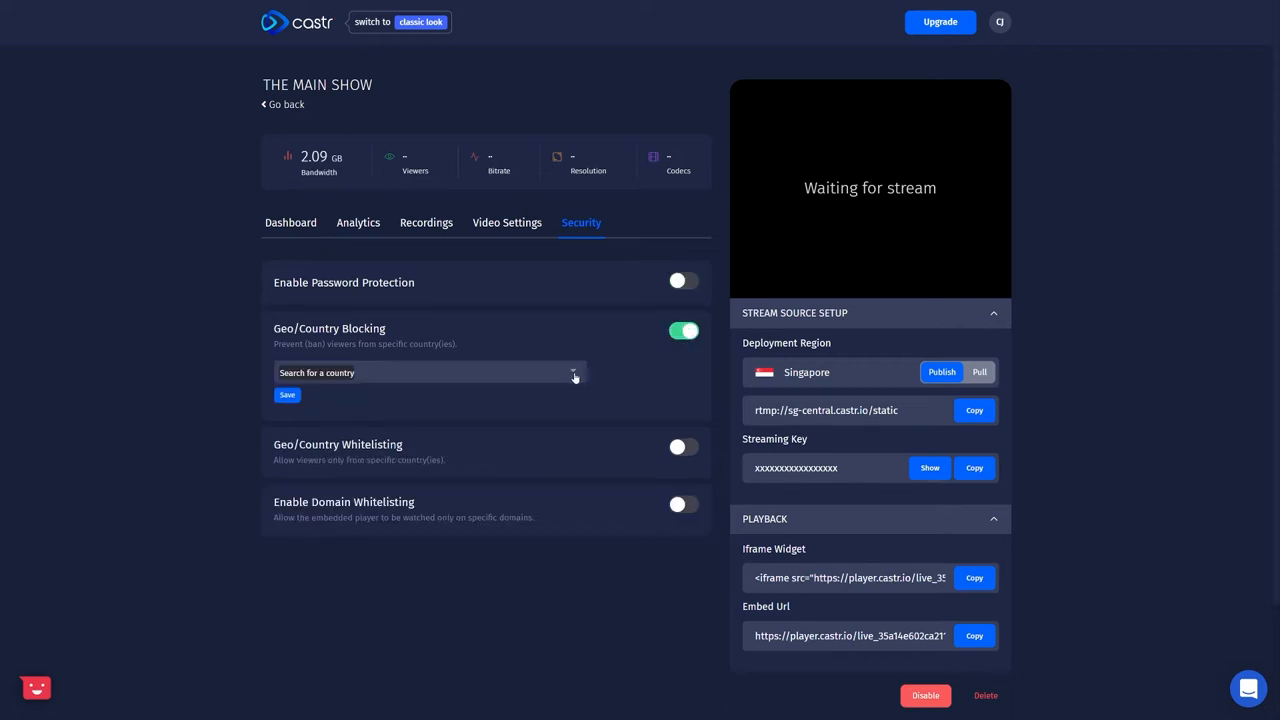
left_click(430, 372)
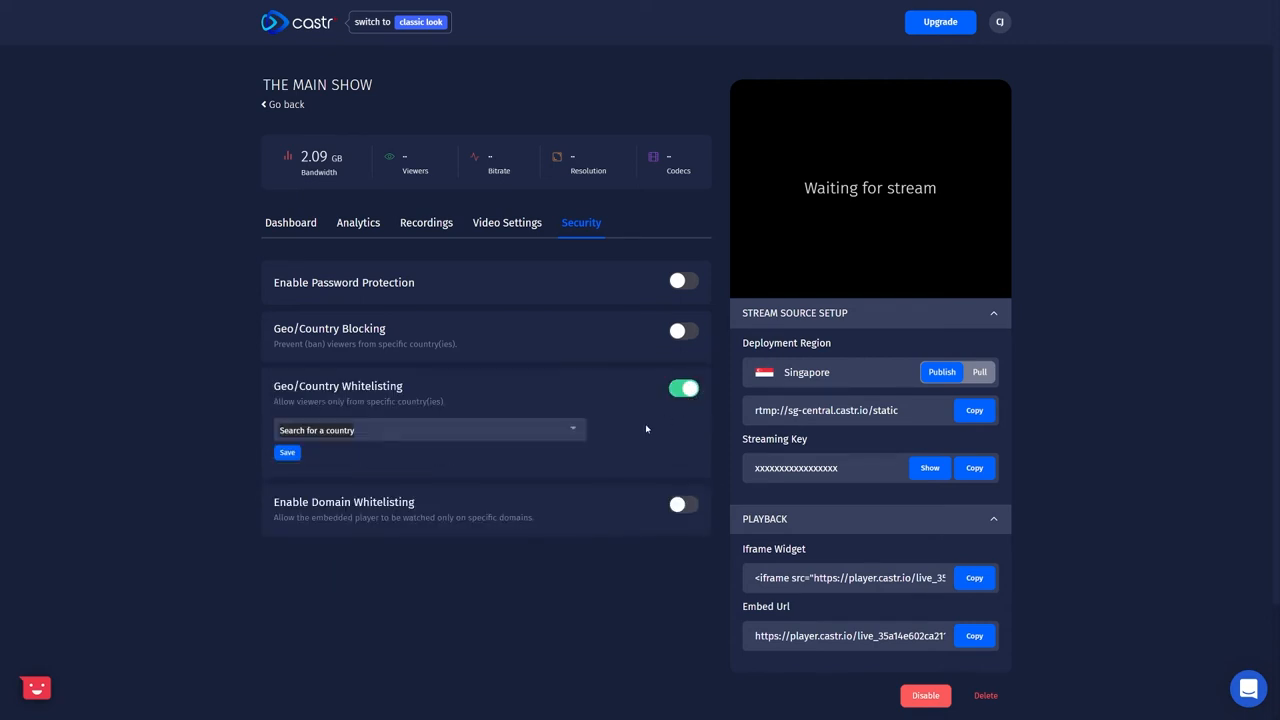
left_click(420, 430)
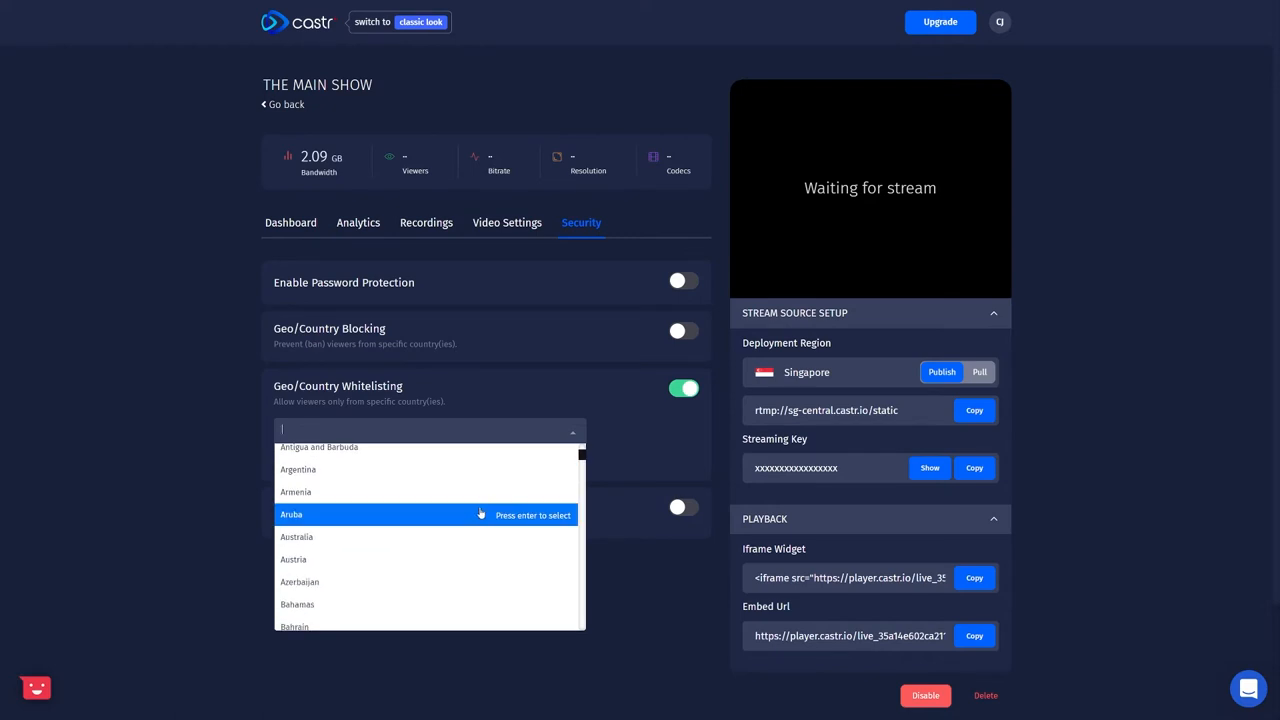
scroll("down", 3)
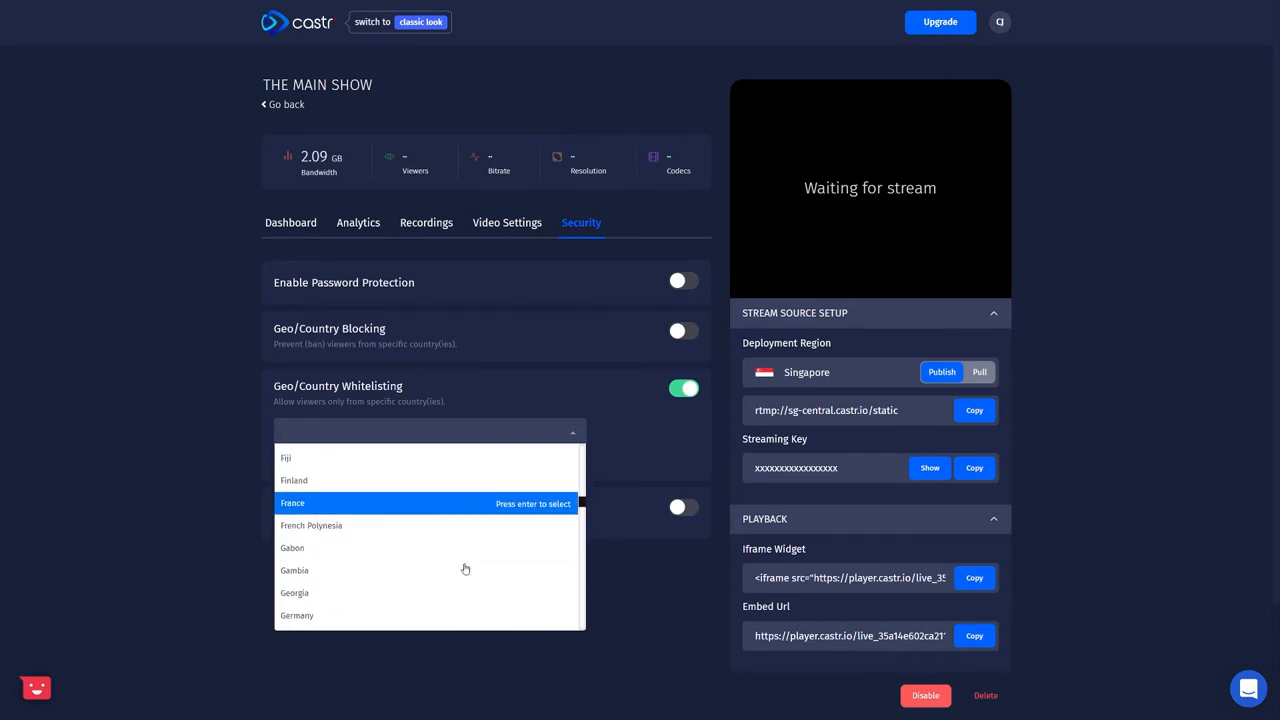
scroll("down", 3)
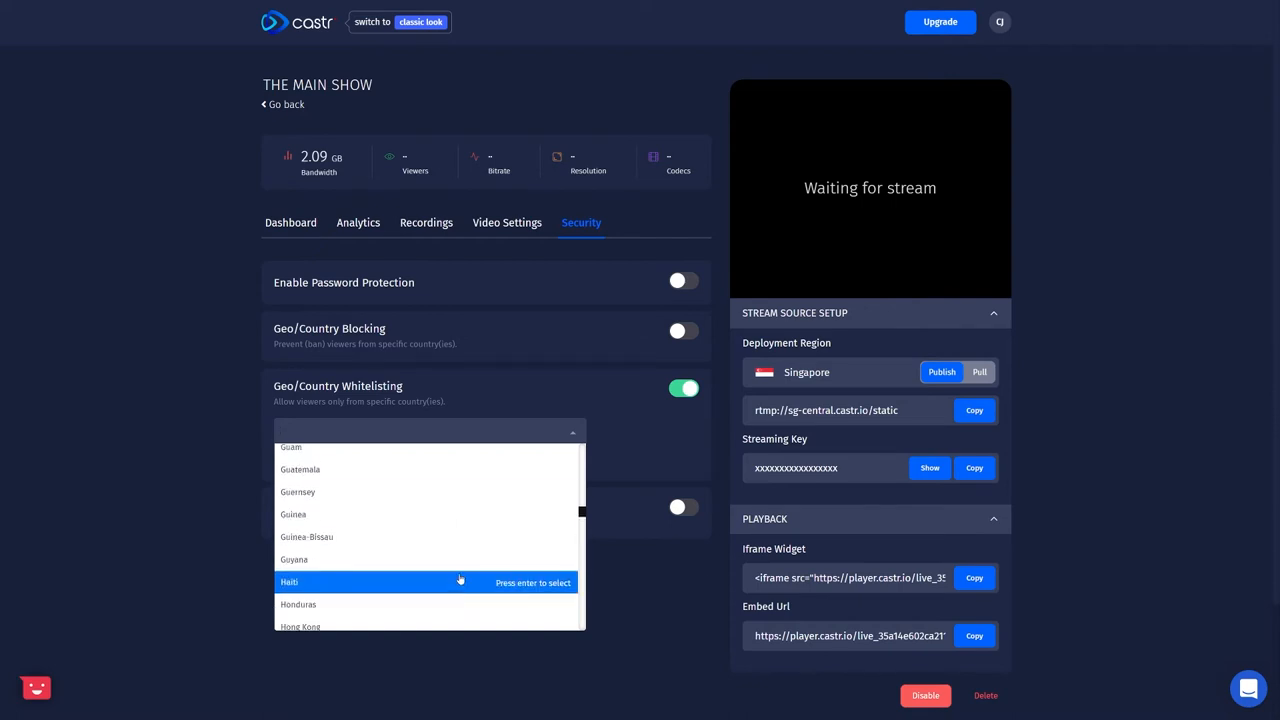
left_click(683, 388)
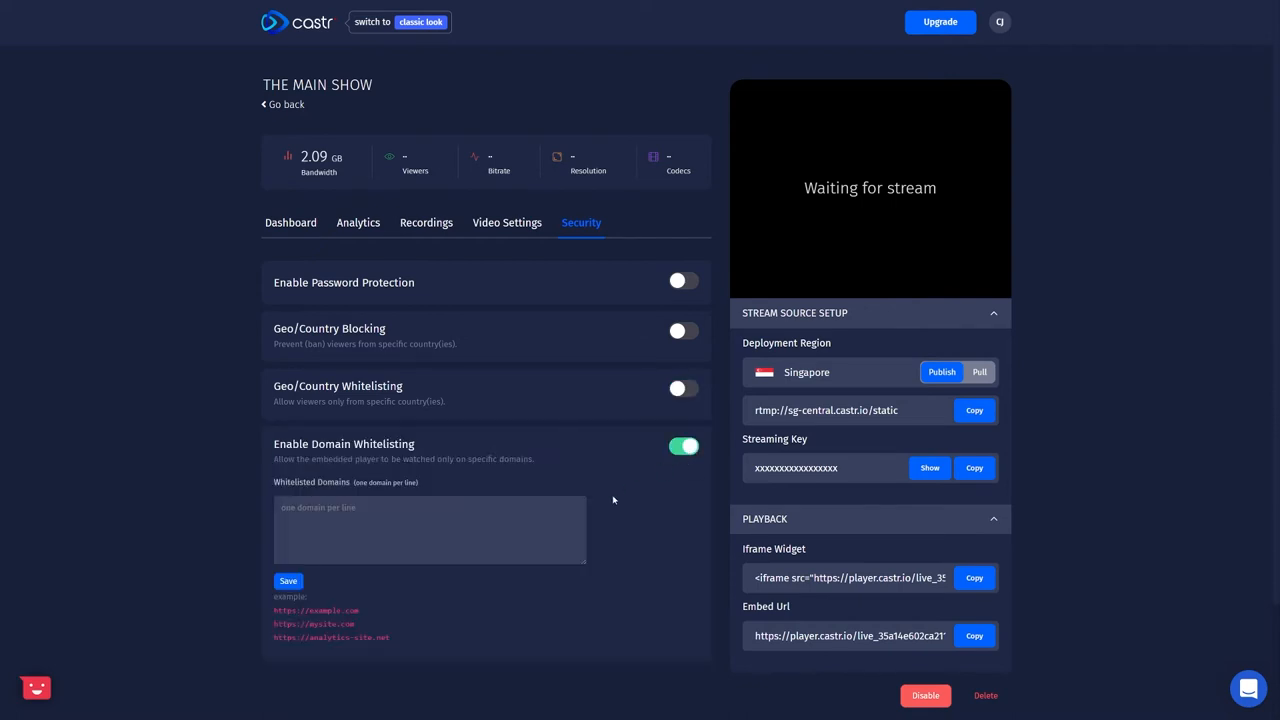
left_click(430, 525)
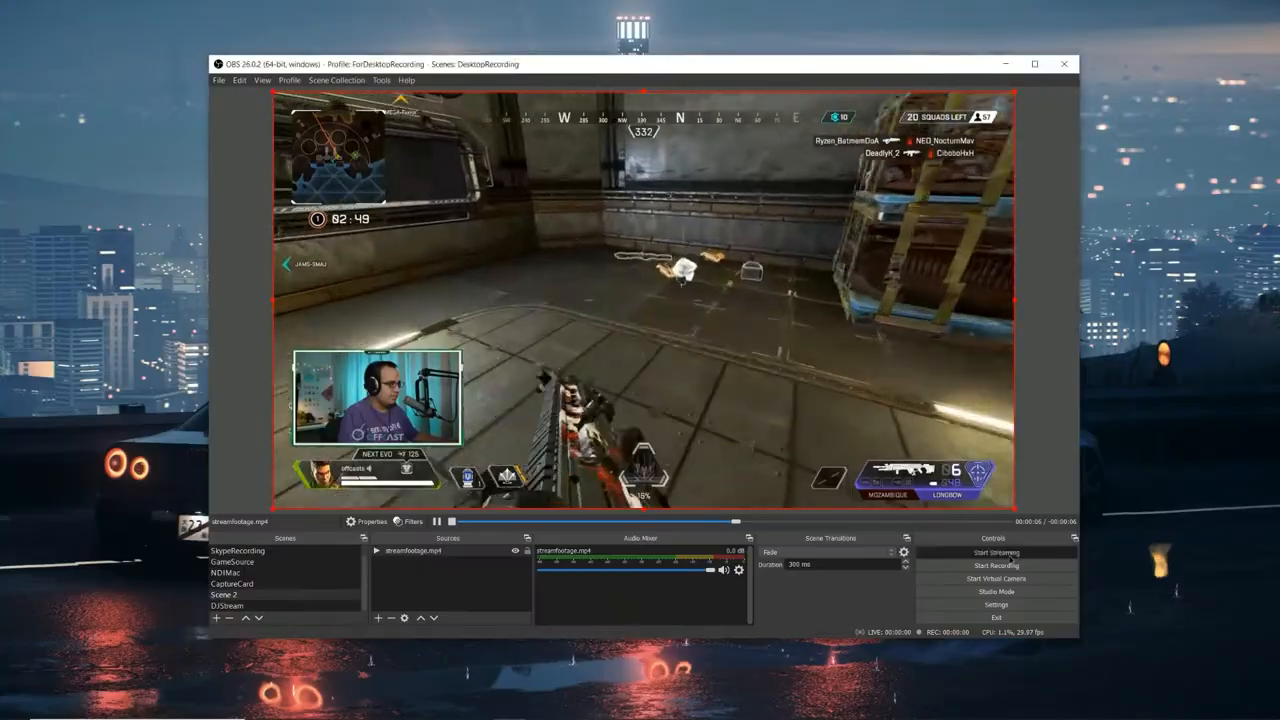
- Start streaming the gameplay scene from OBS Studio
left_click(995, 552)
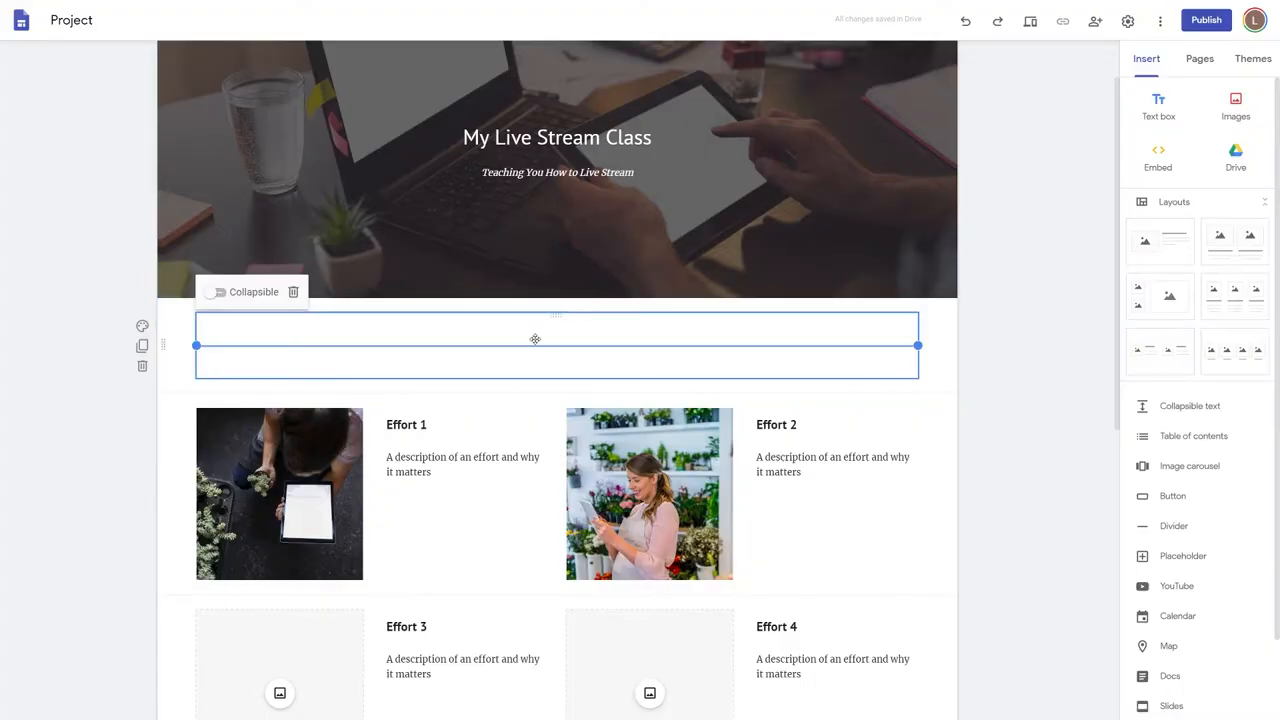
left_click(557, 330)
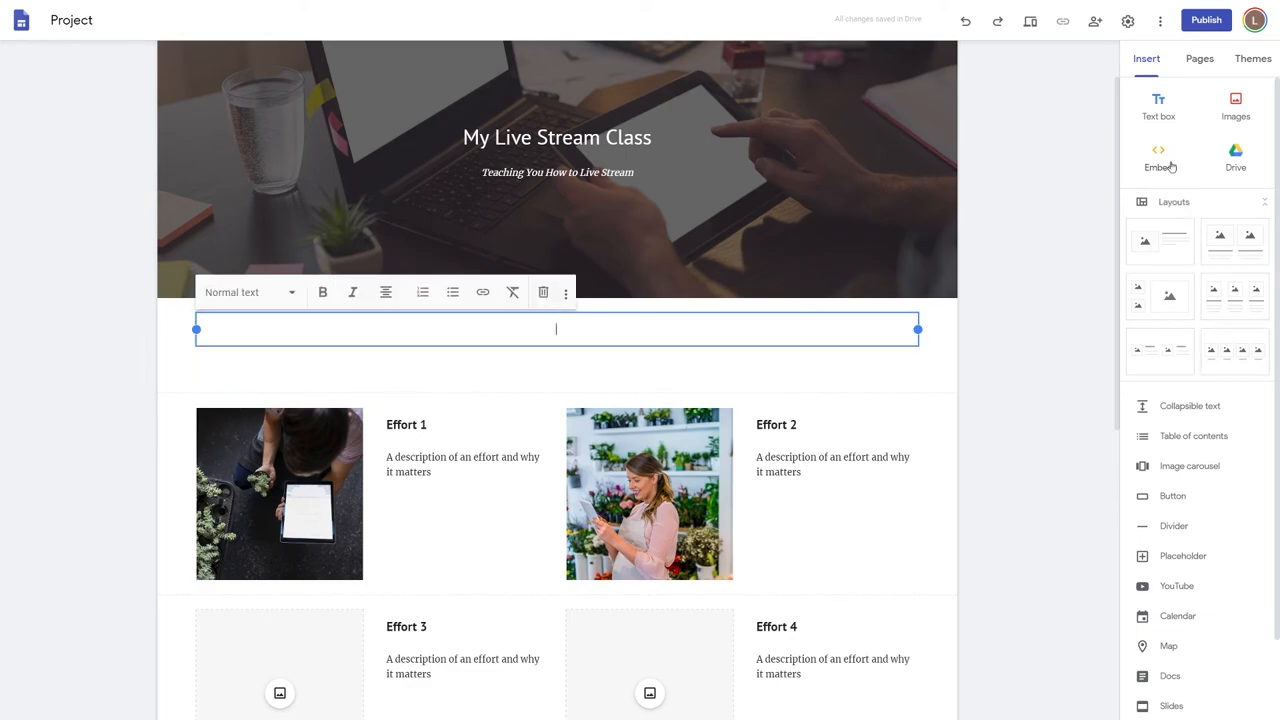
left_click(1158, 158)
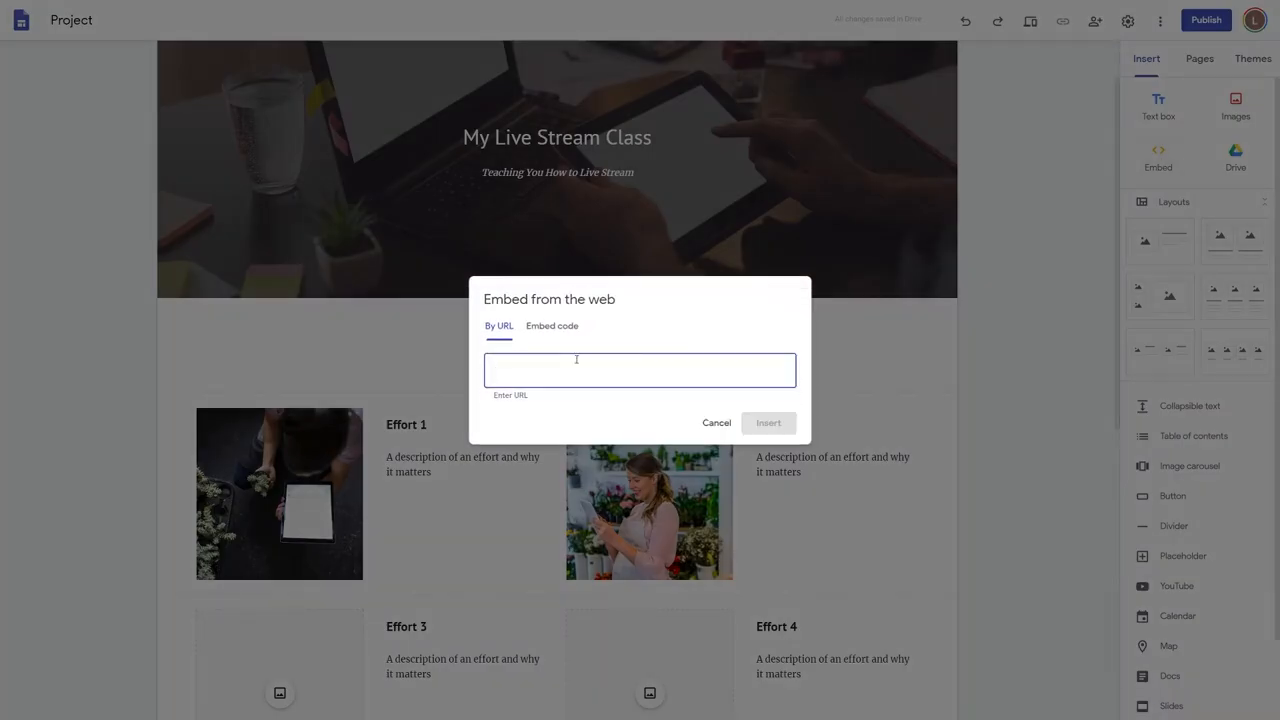
type("https://player.castr.io/live_35a14e602ca211eb9243173c91d6f7c4")
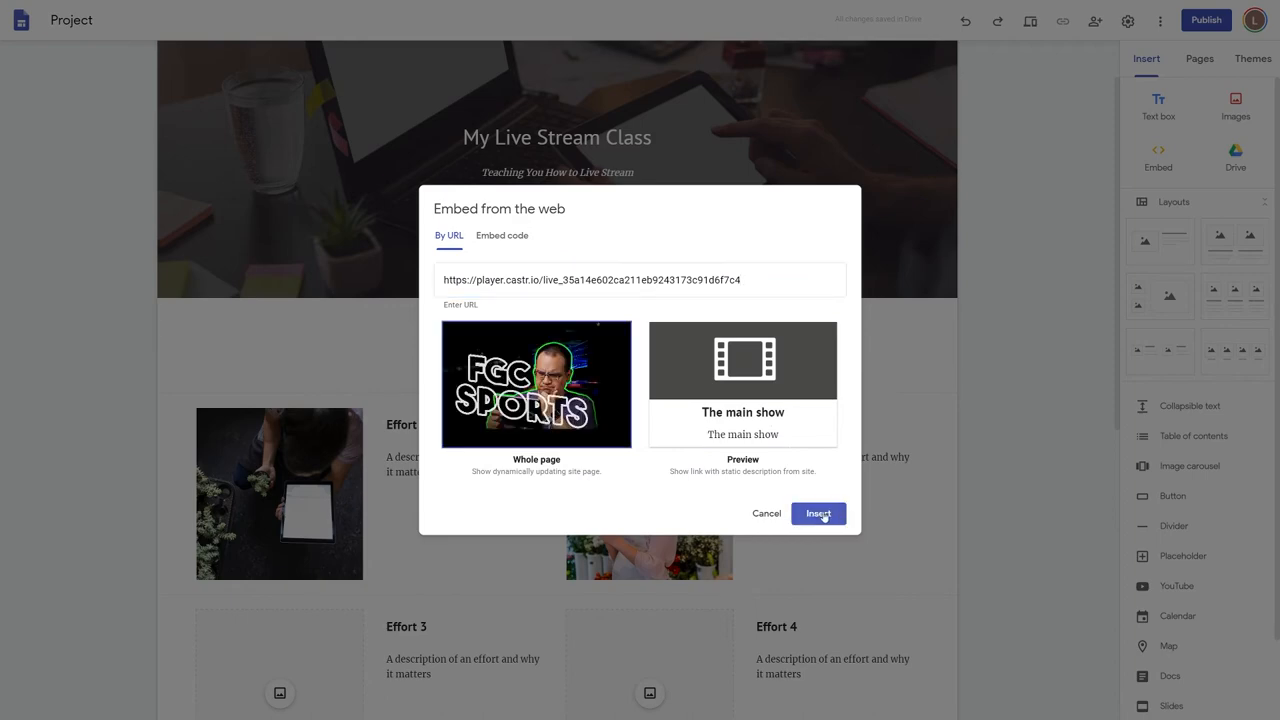
left_click(817, 513)
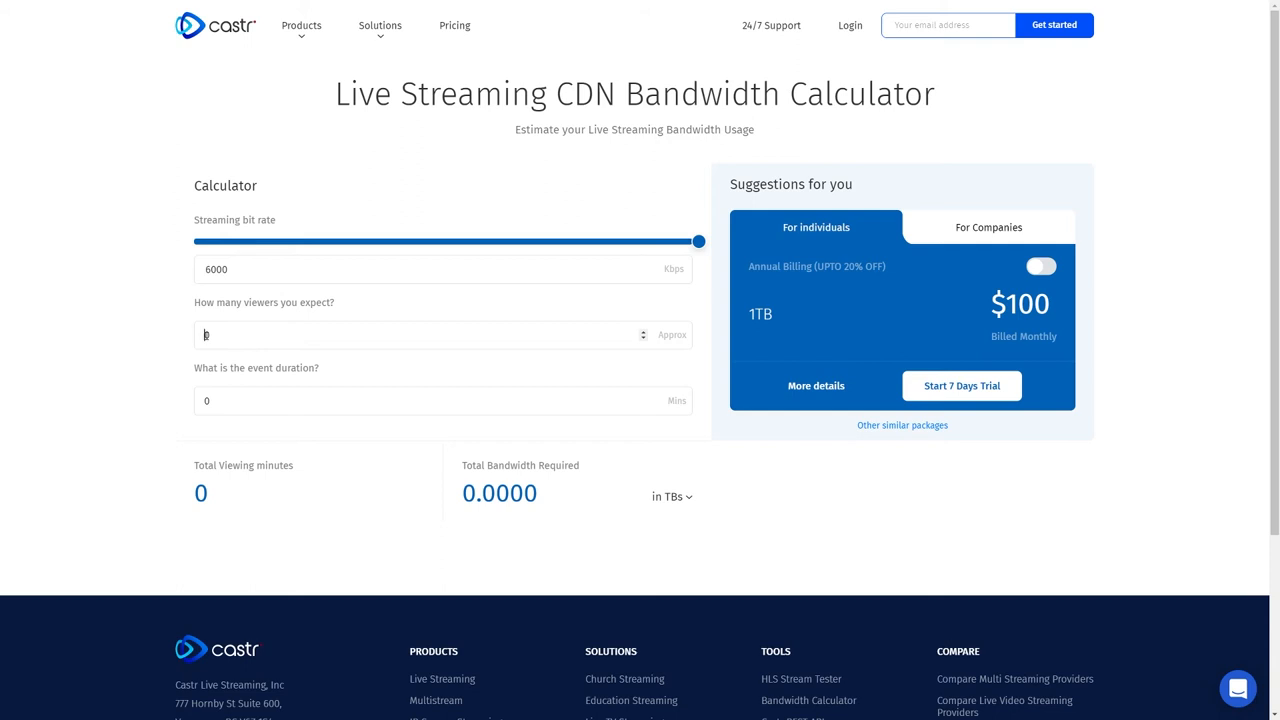
type("500")
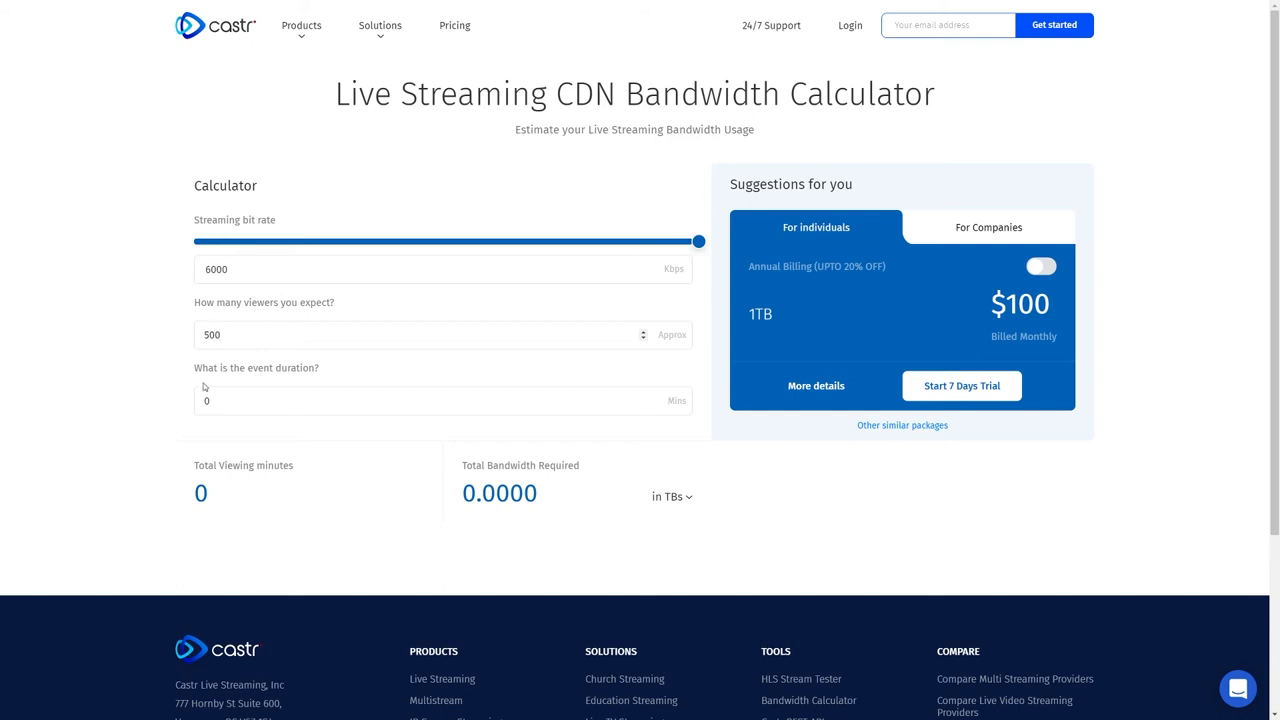